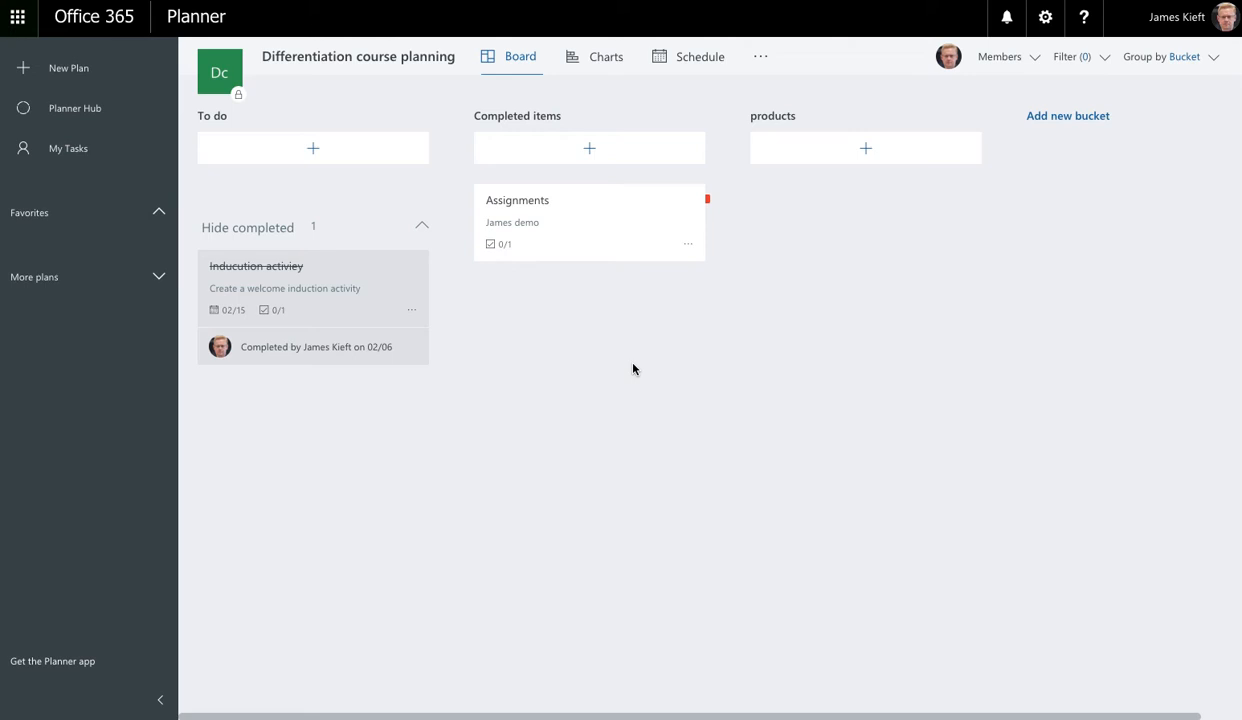
mouse_move(40, 28)
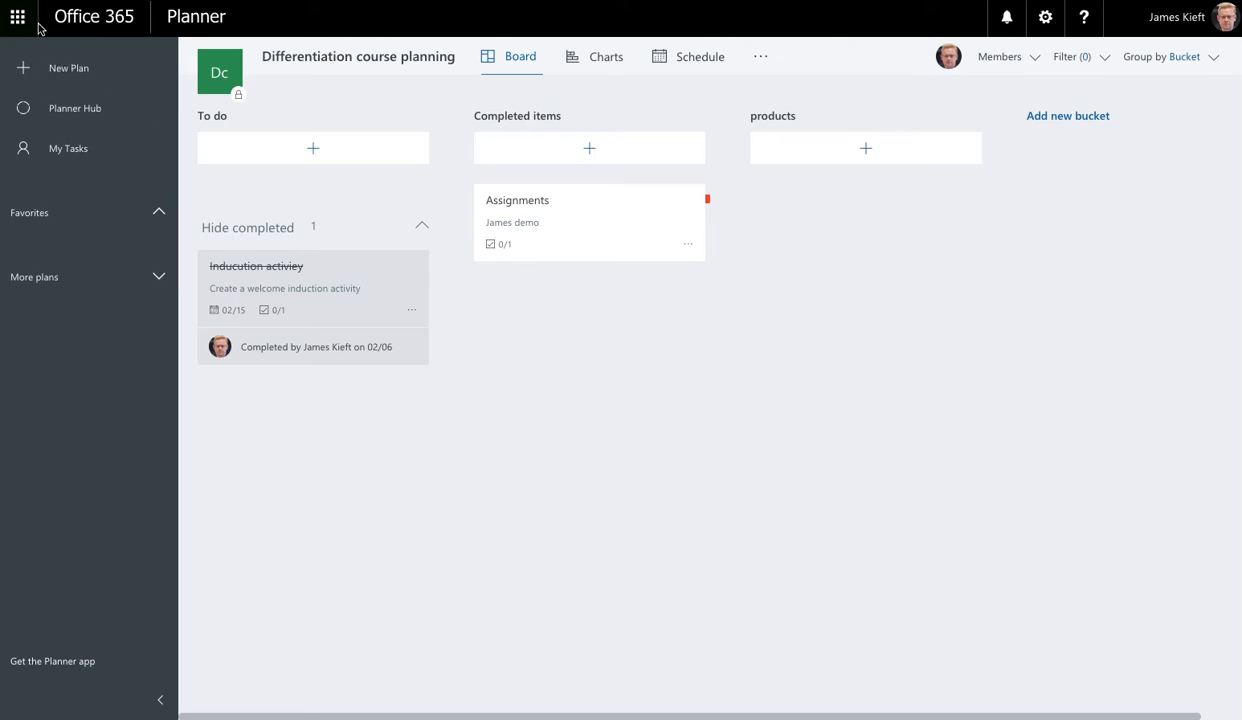
Step: Add a new bucket named James to the board
click(16, 18)
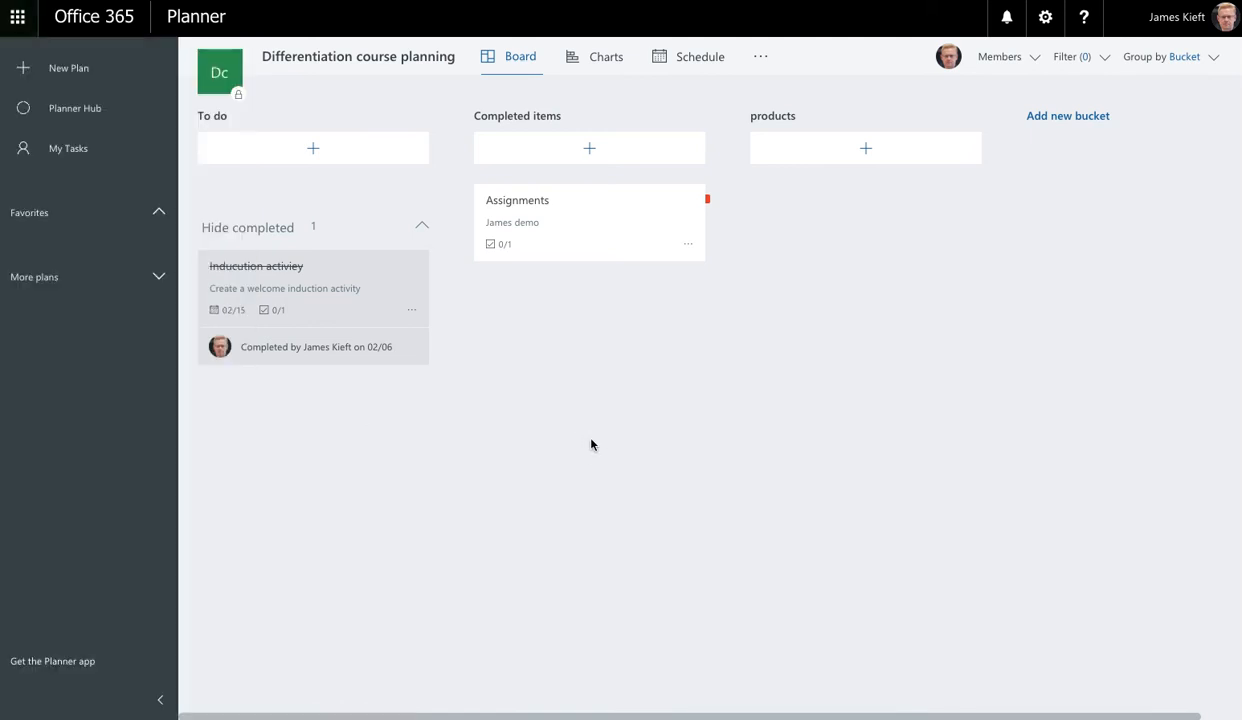
mouse_move(500, 428)
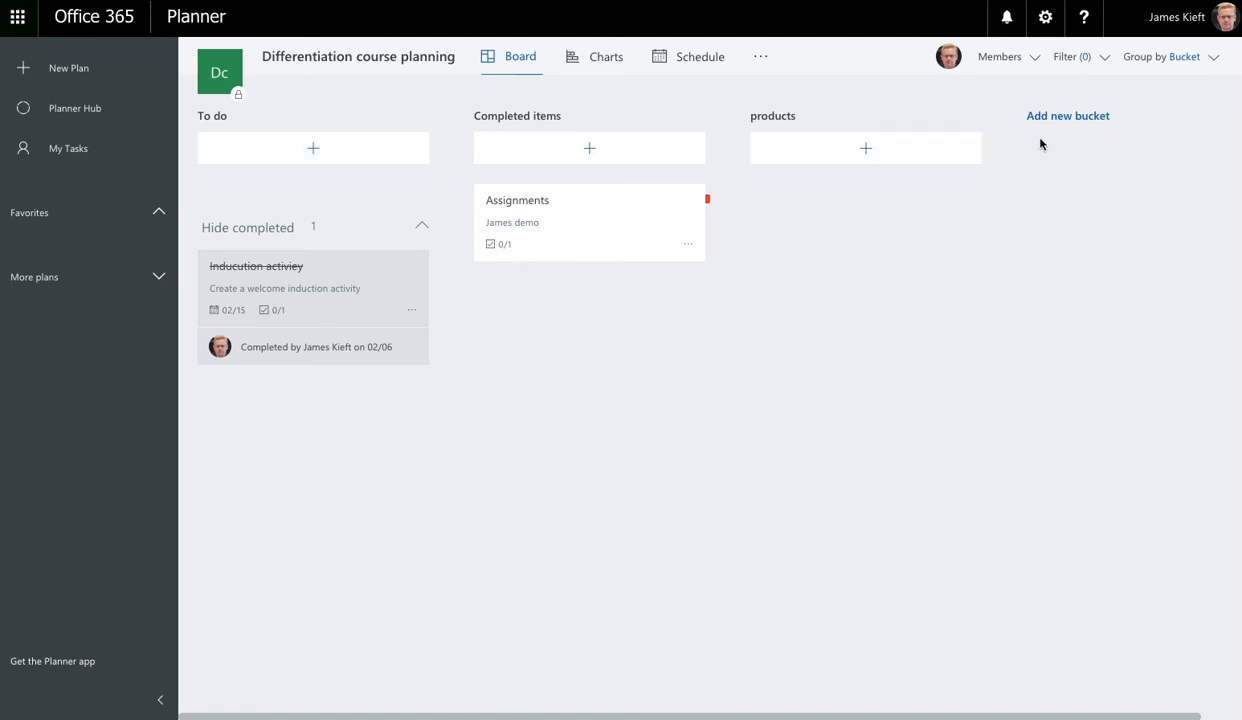
mouse_move(560, 328)
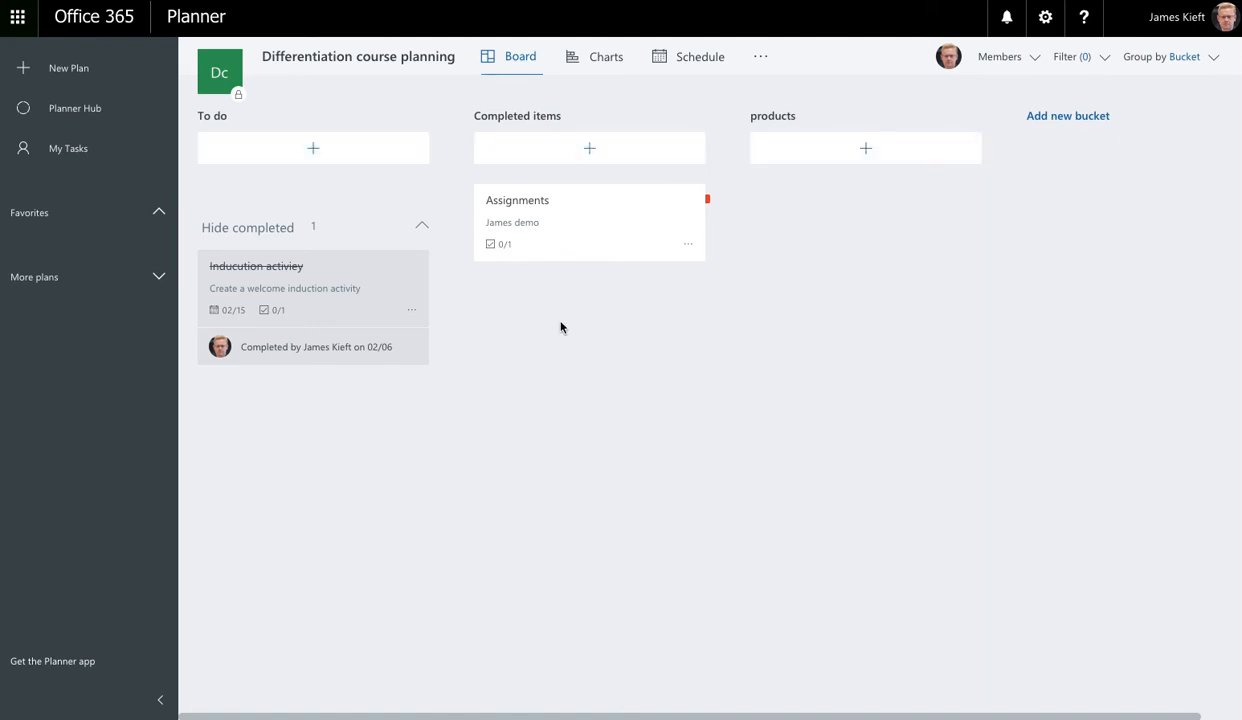
mouse_move(662, 280)
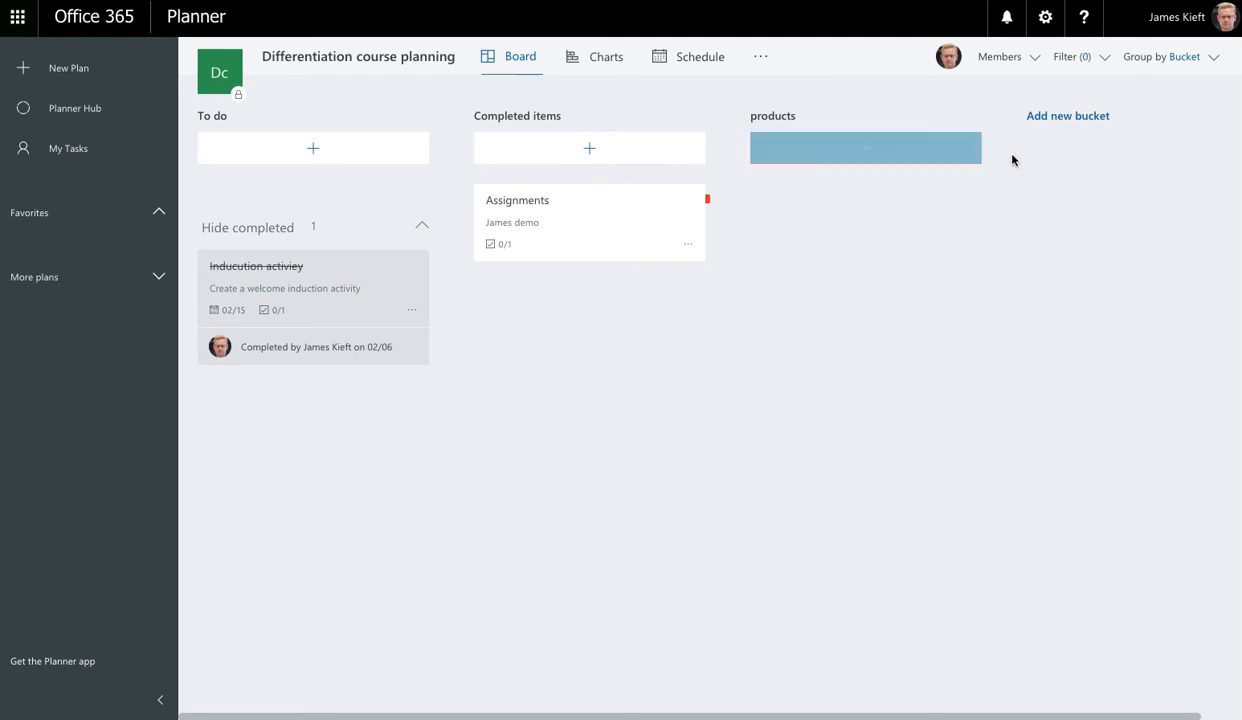
click(1068, 114)
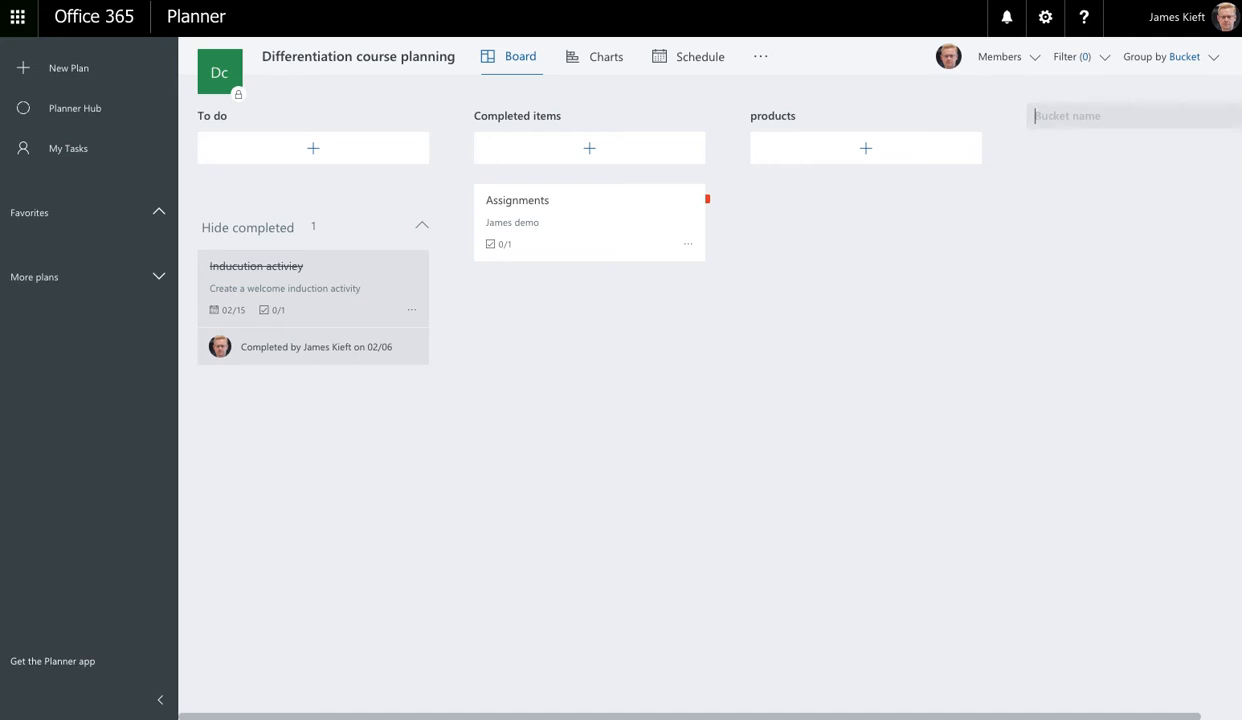
text(James)
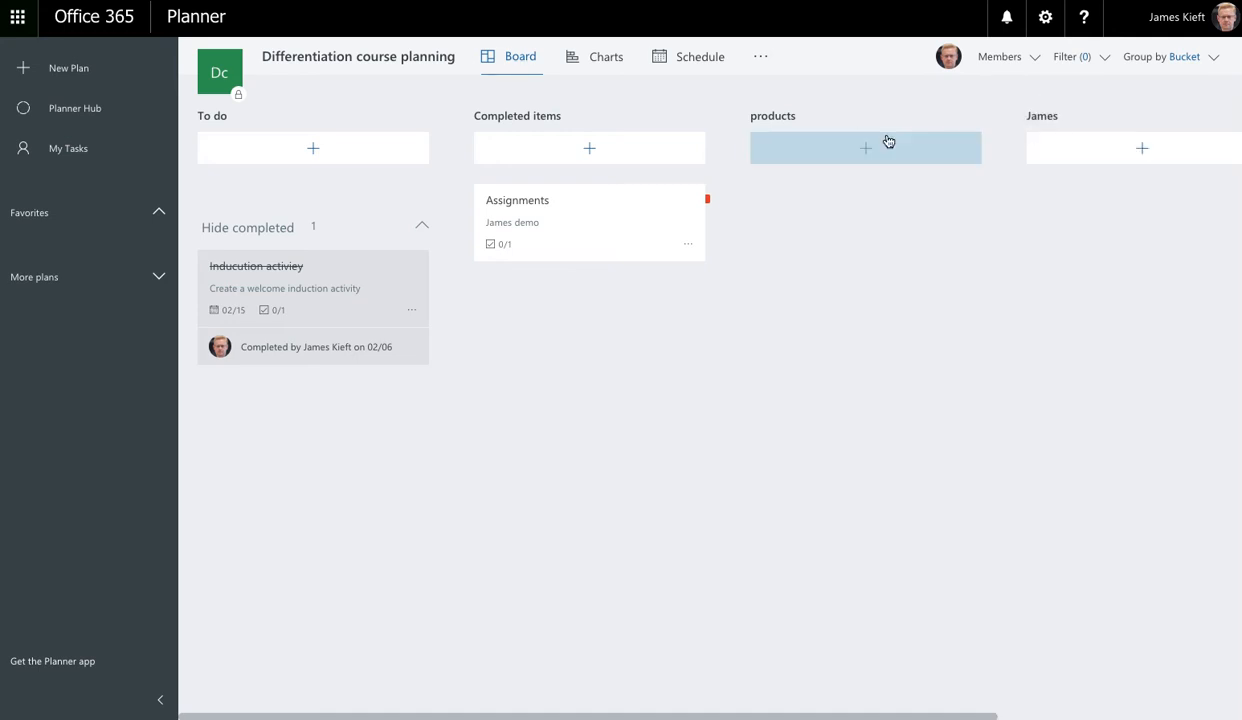
Step: Add a task called Homework to the products bucket
click(864, 148)
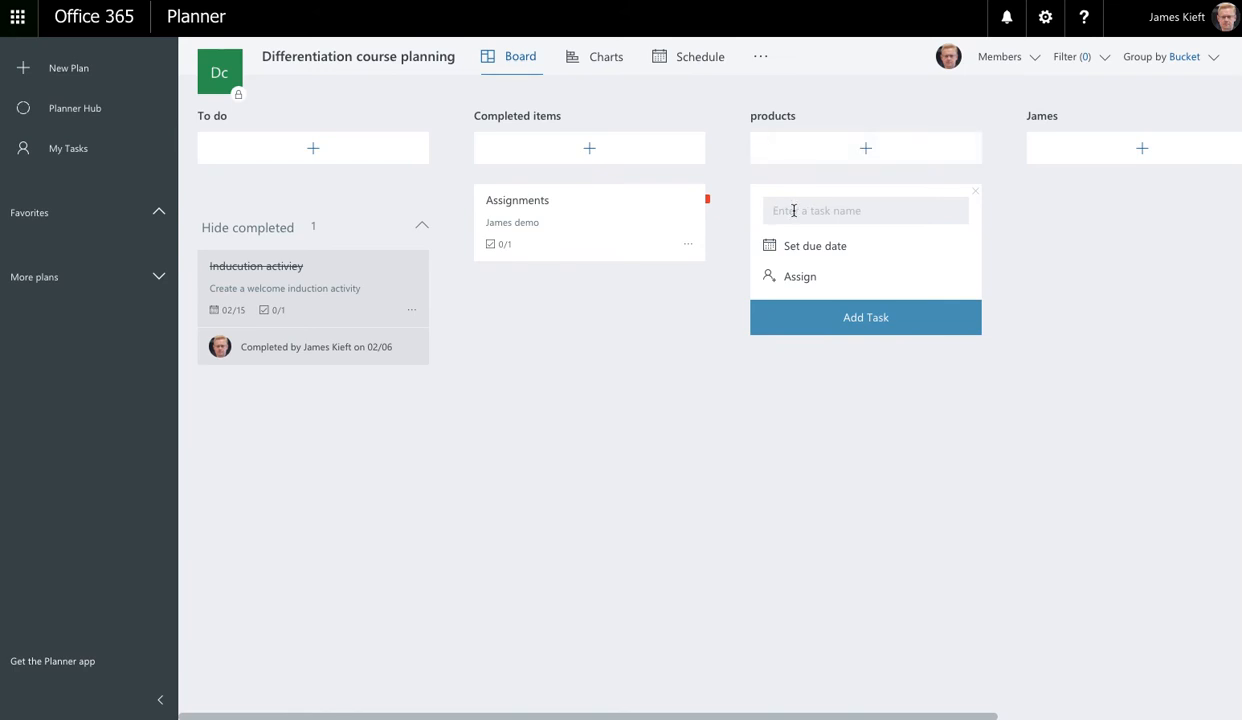
text(Homework)
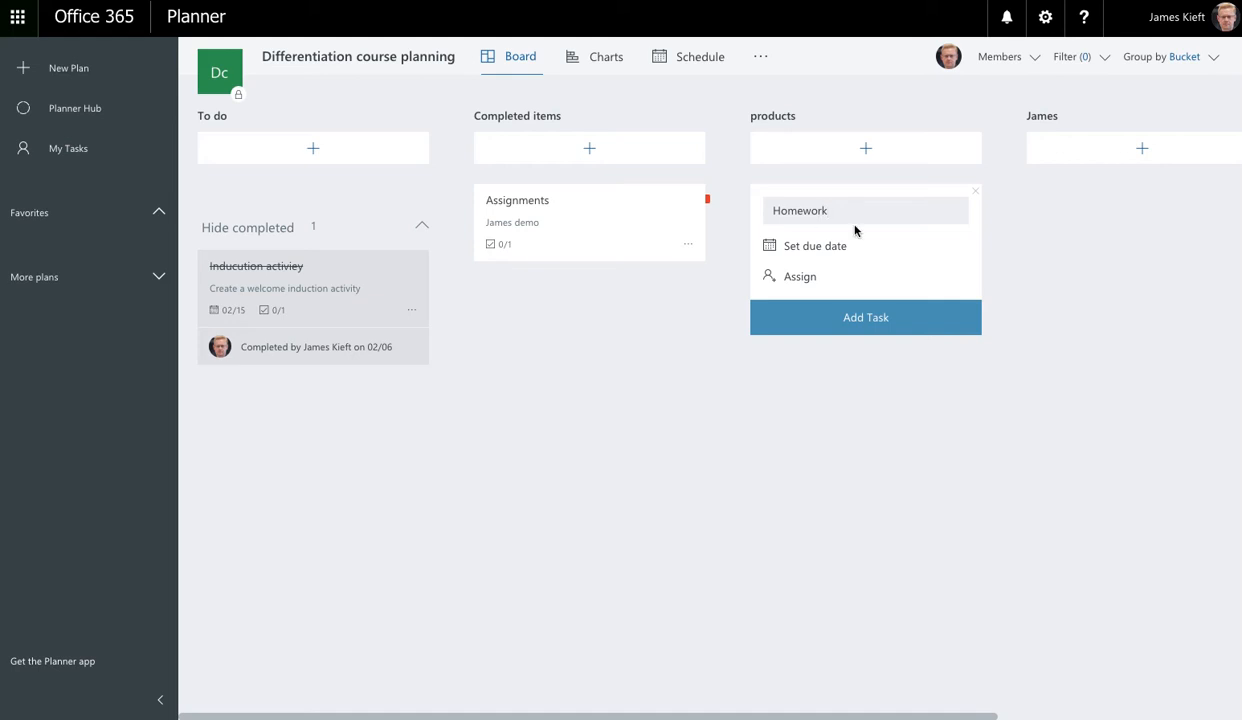
click(864, 316)
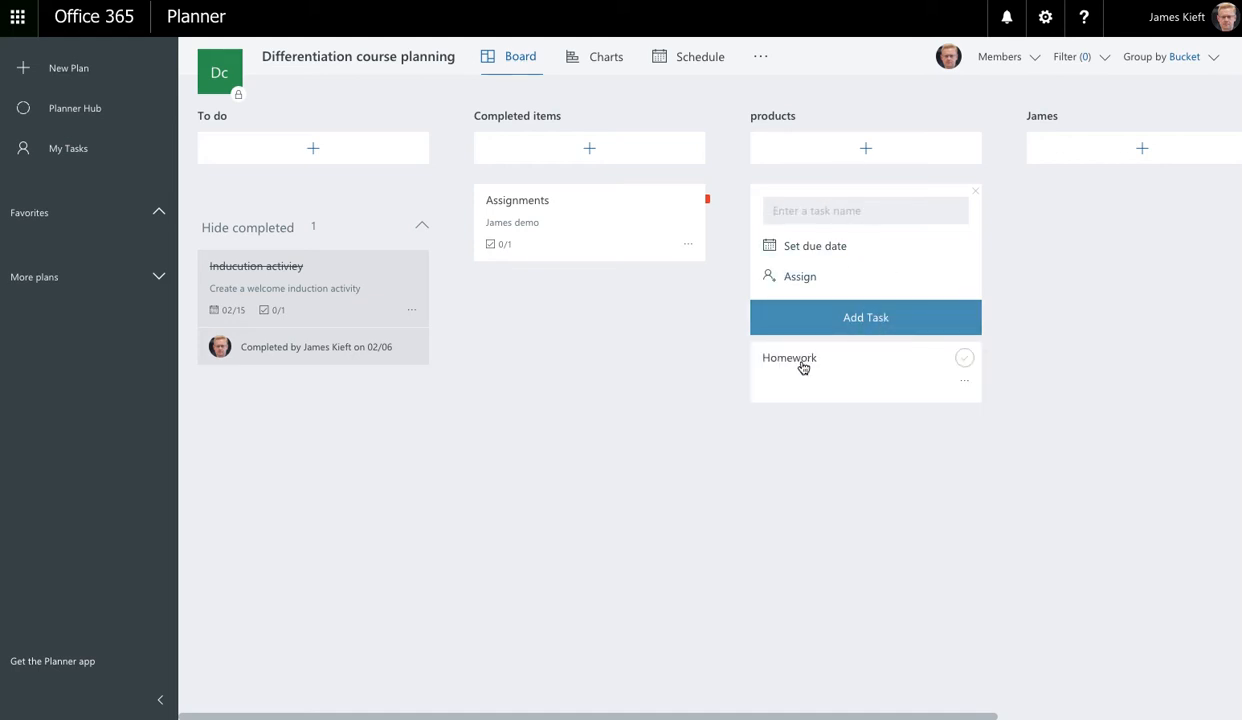
click(788, 358)
text(To do)
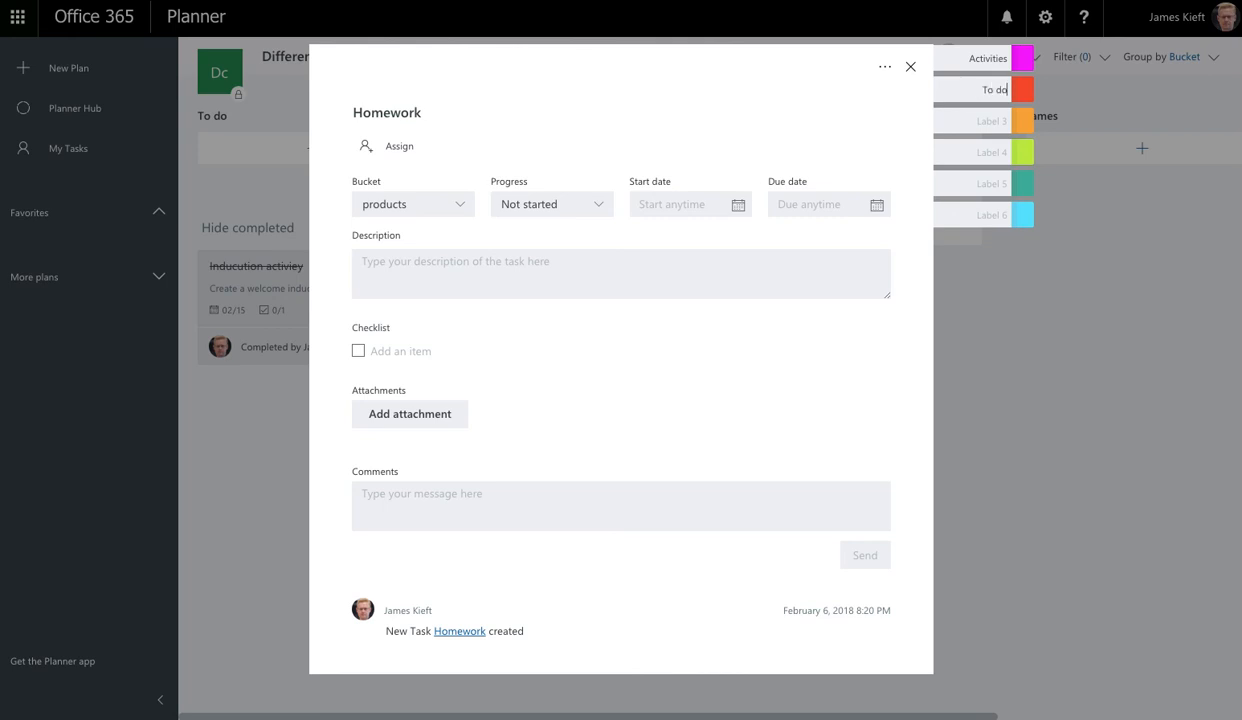
click(908, 66)
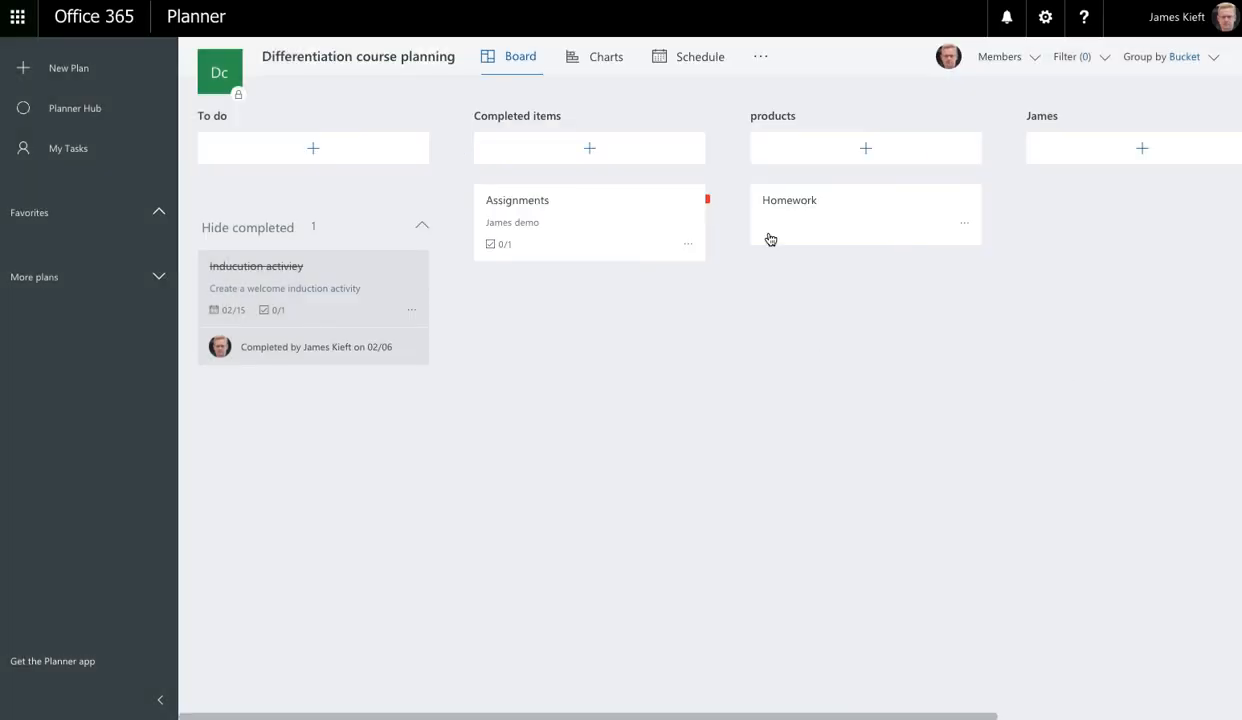
mouse_move(556, 210)
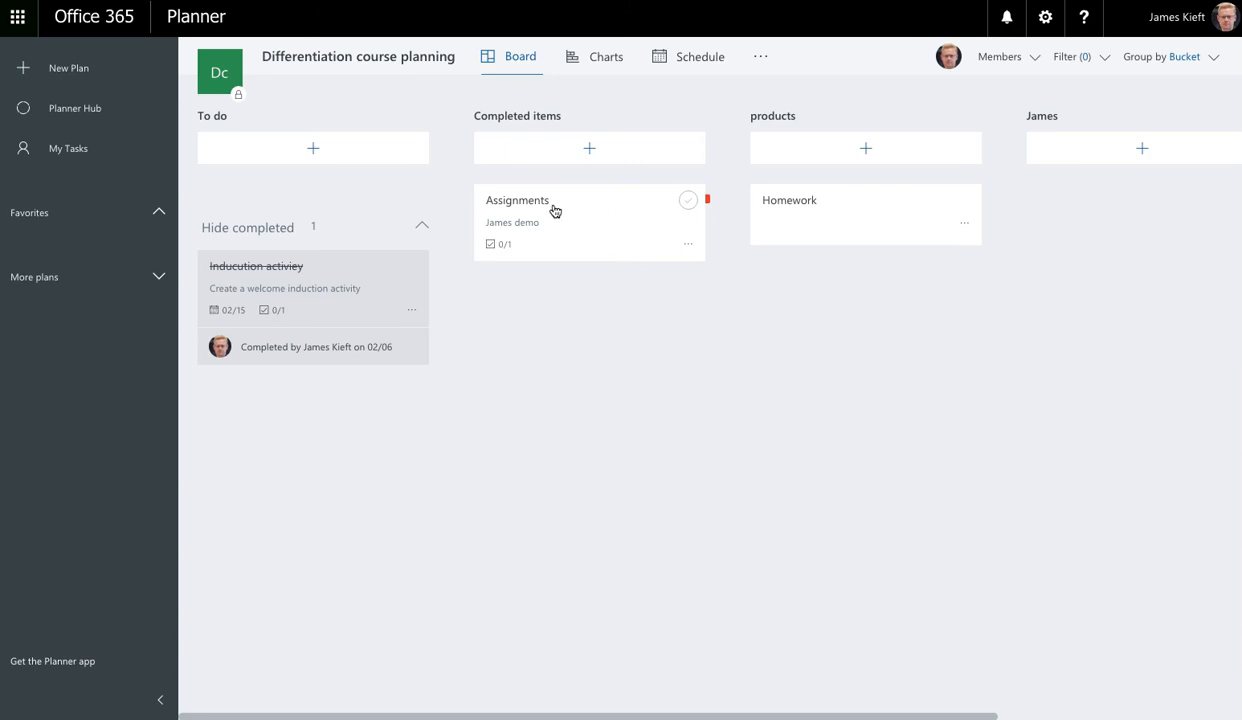
Step: Give the Assignments task a start date of 7 February 2018 and due date of 13 February 2018
click(516, 200)
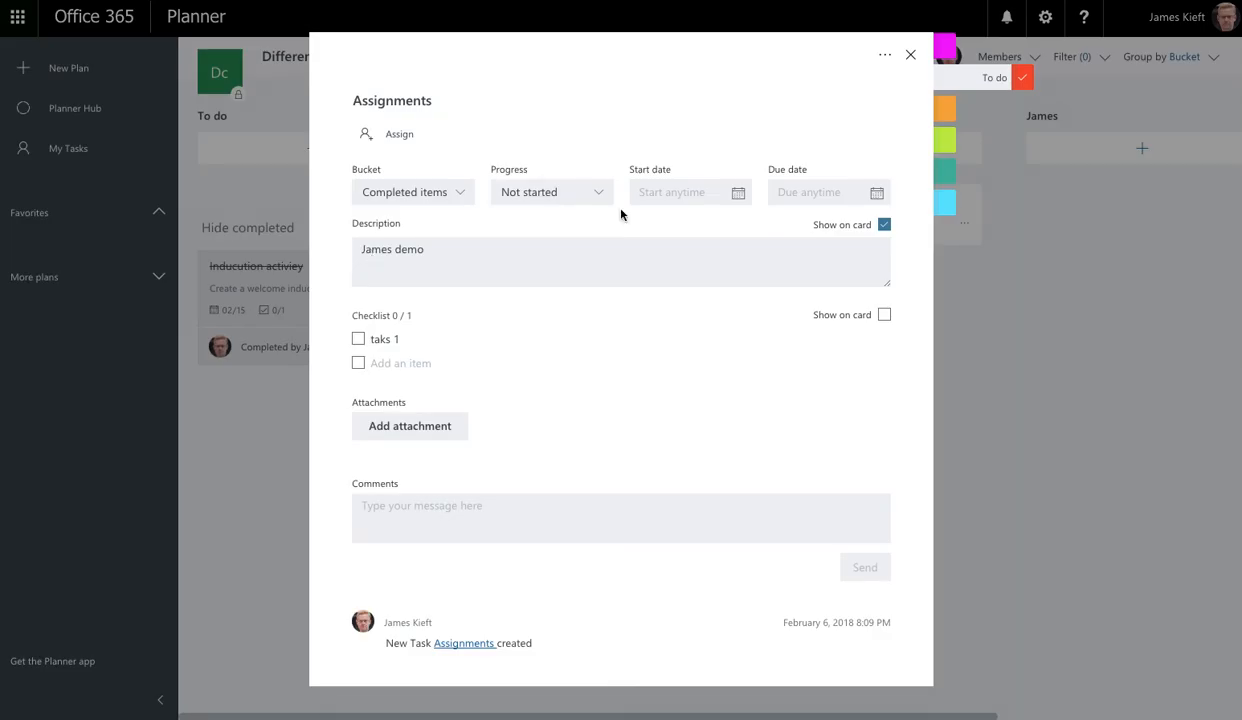
click(550, 192)
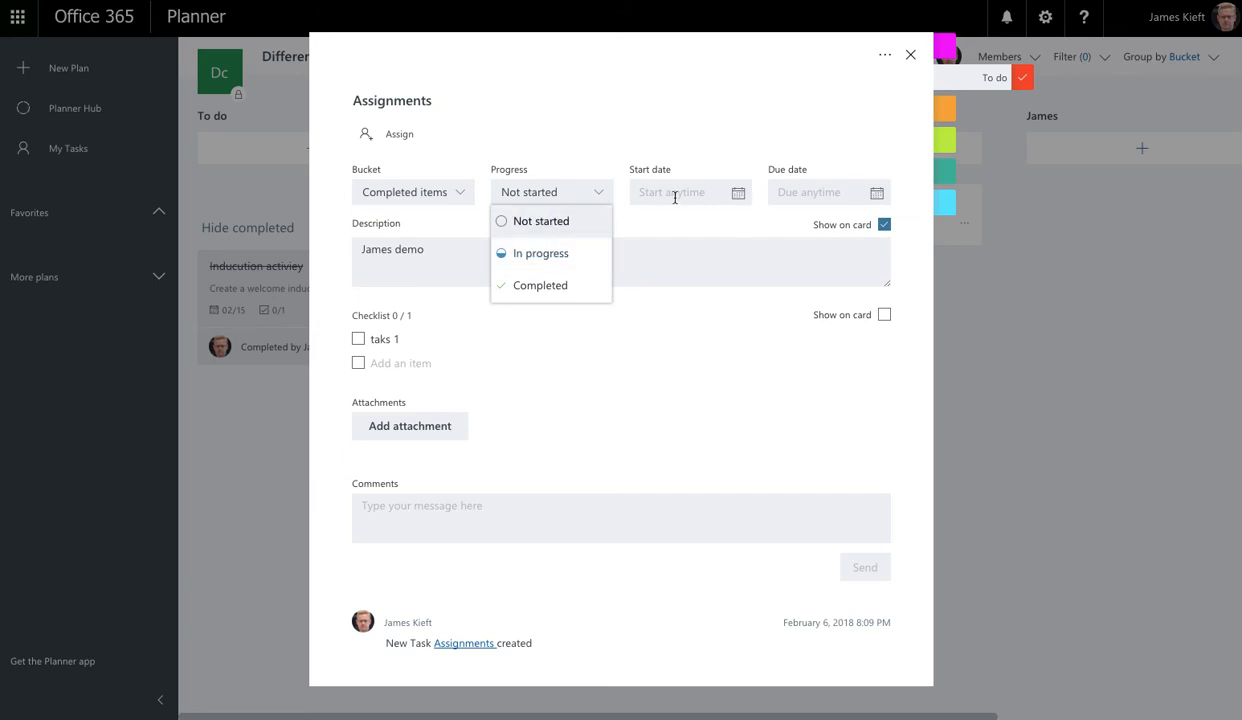
mouse_move(838, 196)
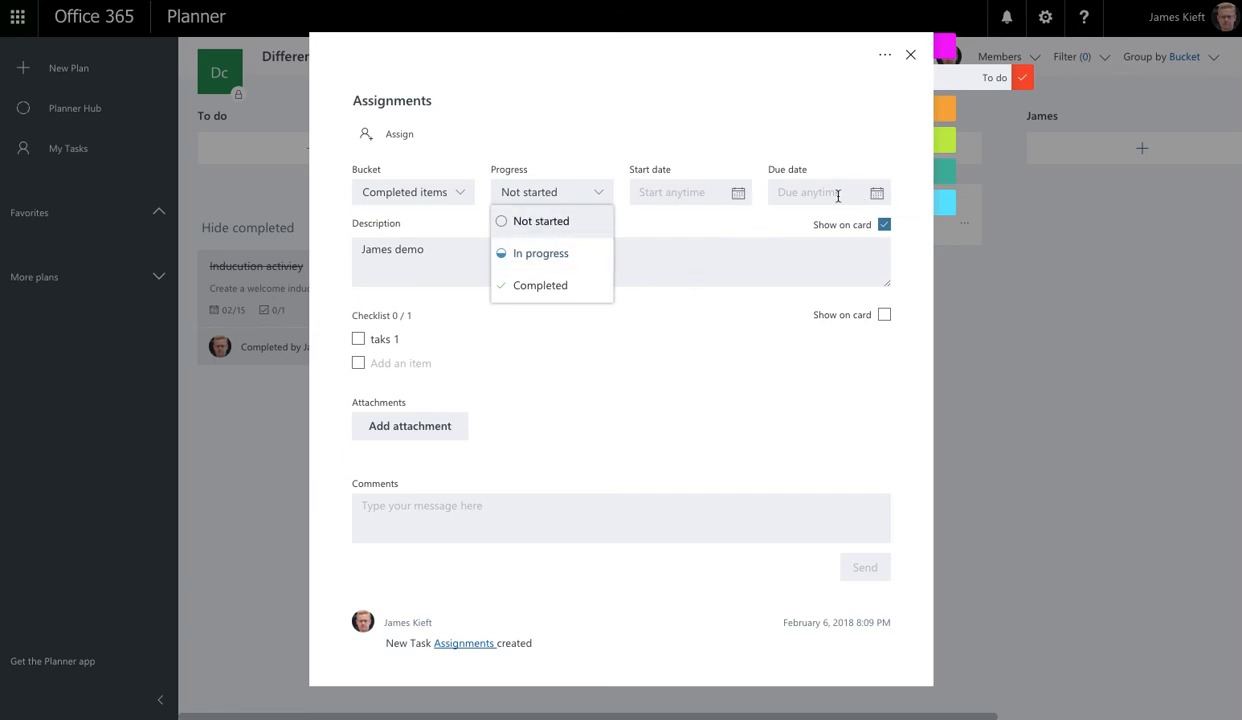
click(688, 192)
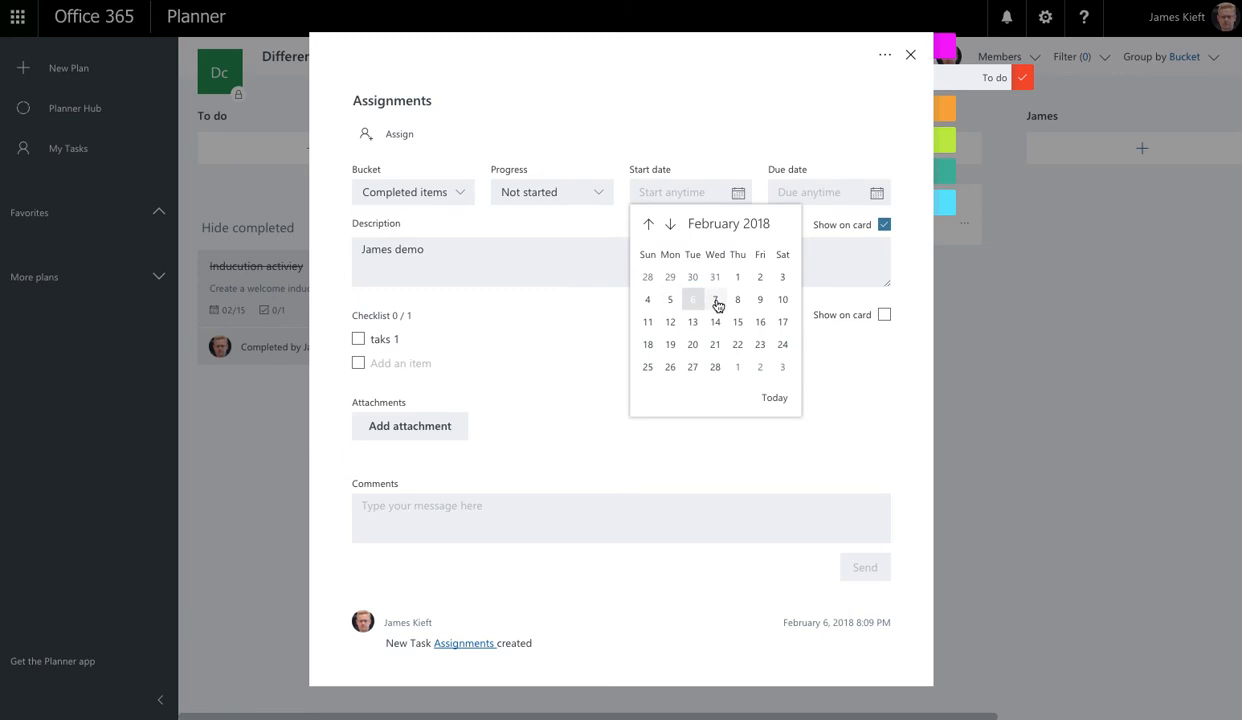
click(714, 300)
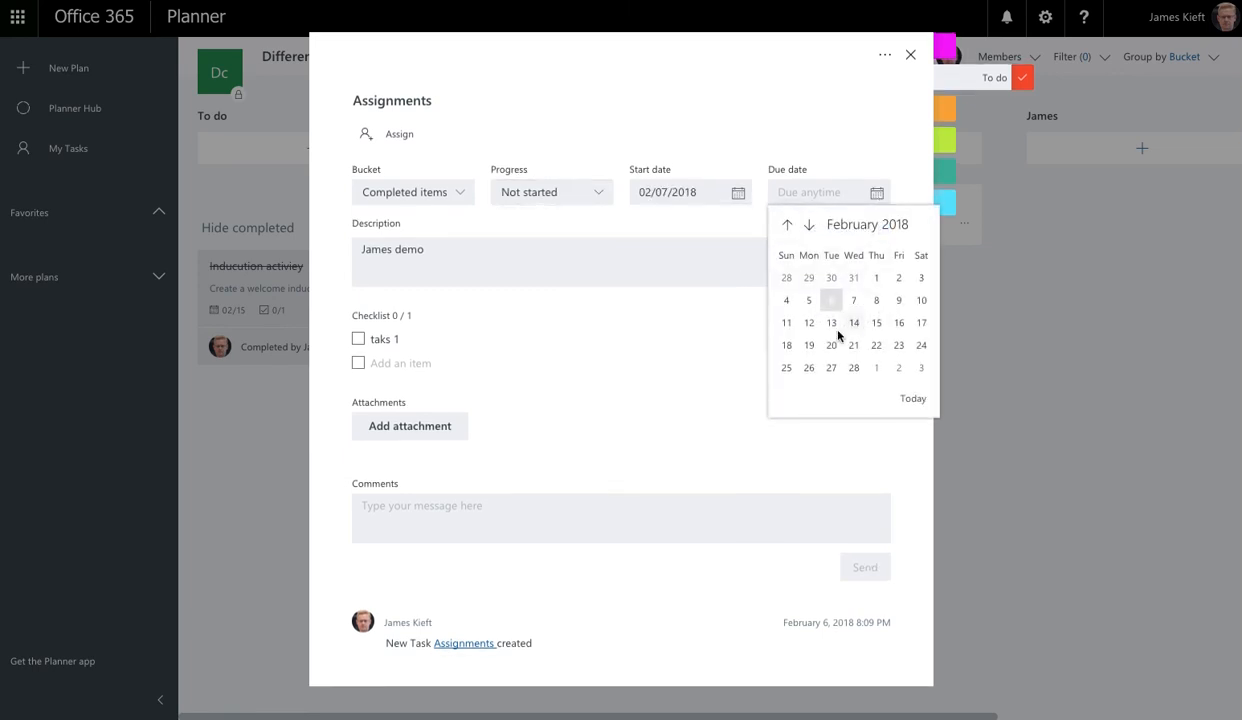
click(830, 322)
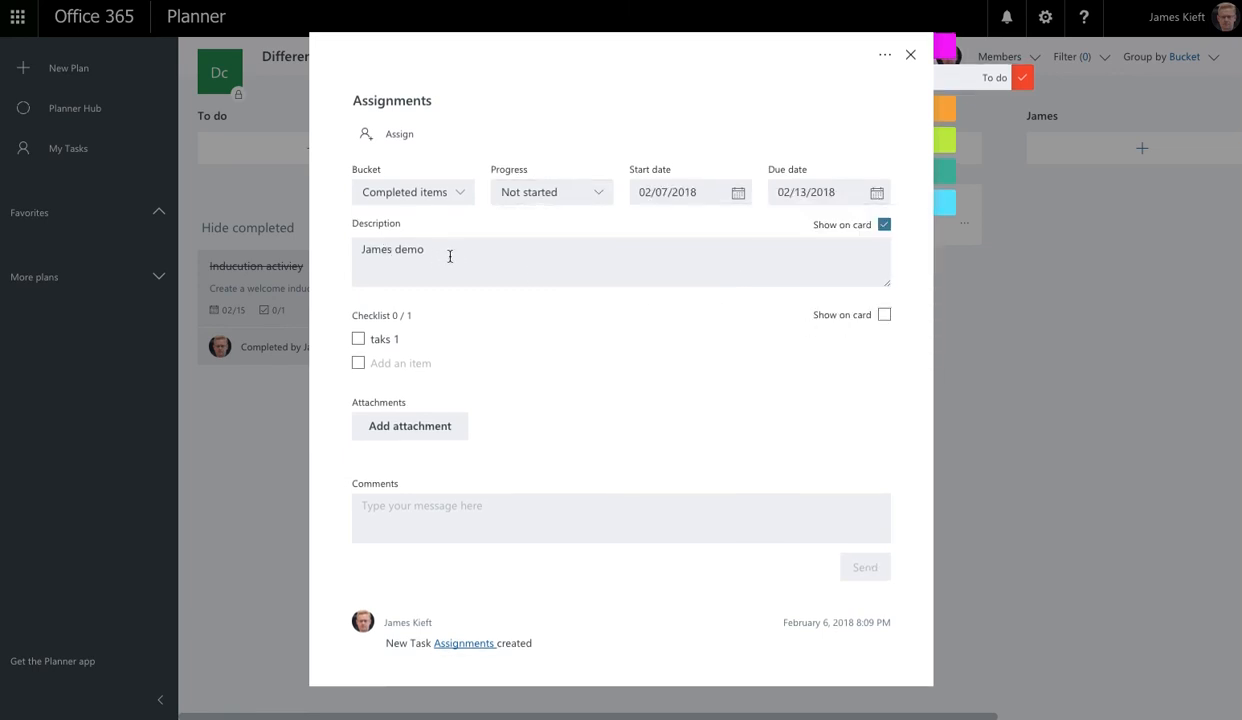
Step: Append 'video' to the description and add a checklist item 'video intro'
click(430, 248)
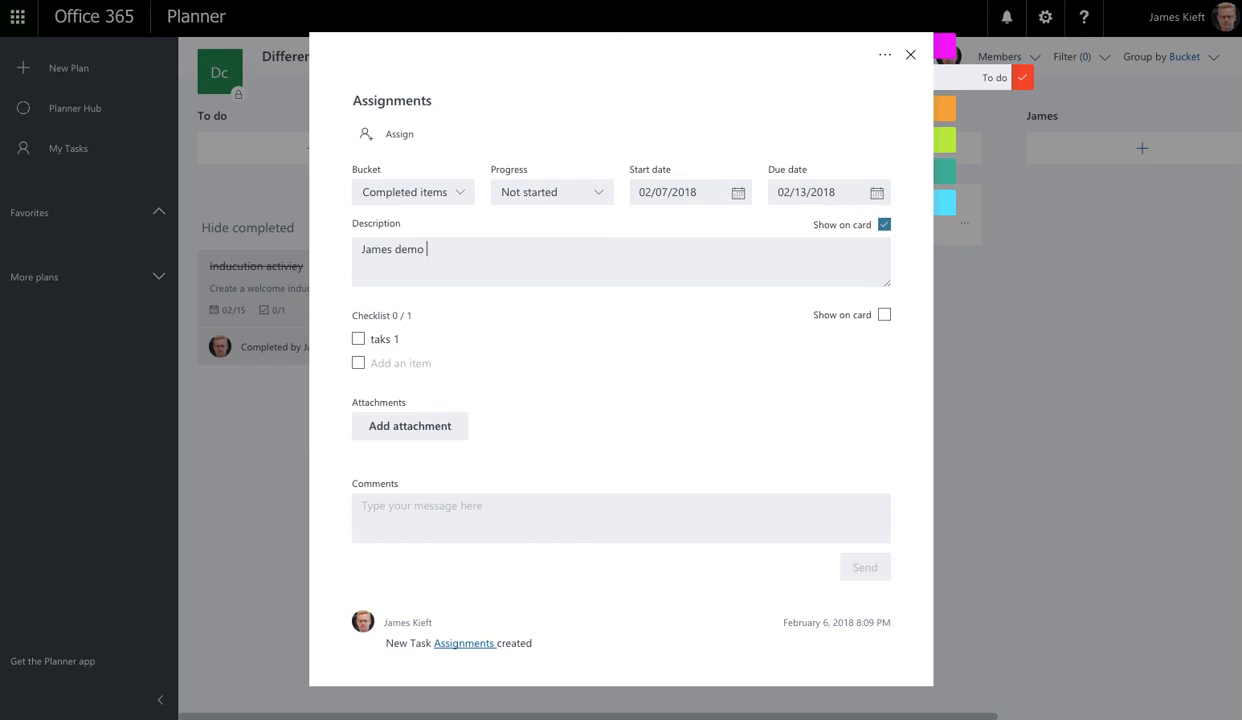
text(video)
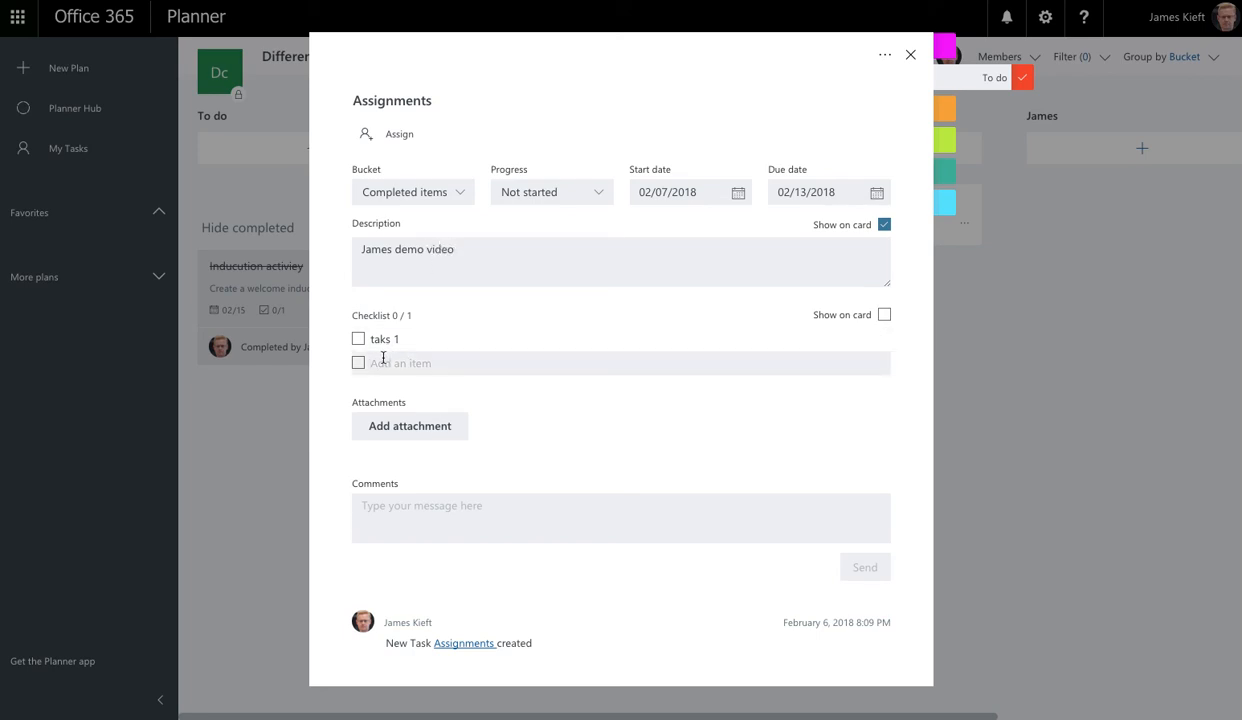
text(video)
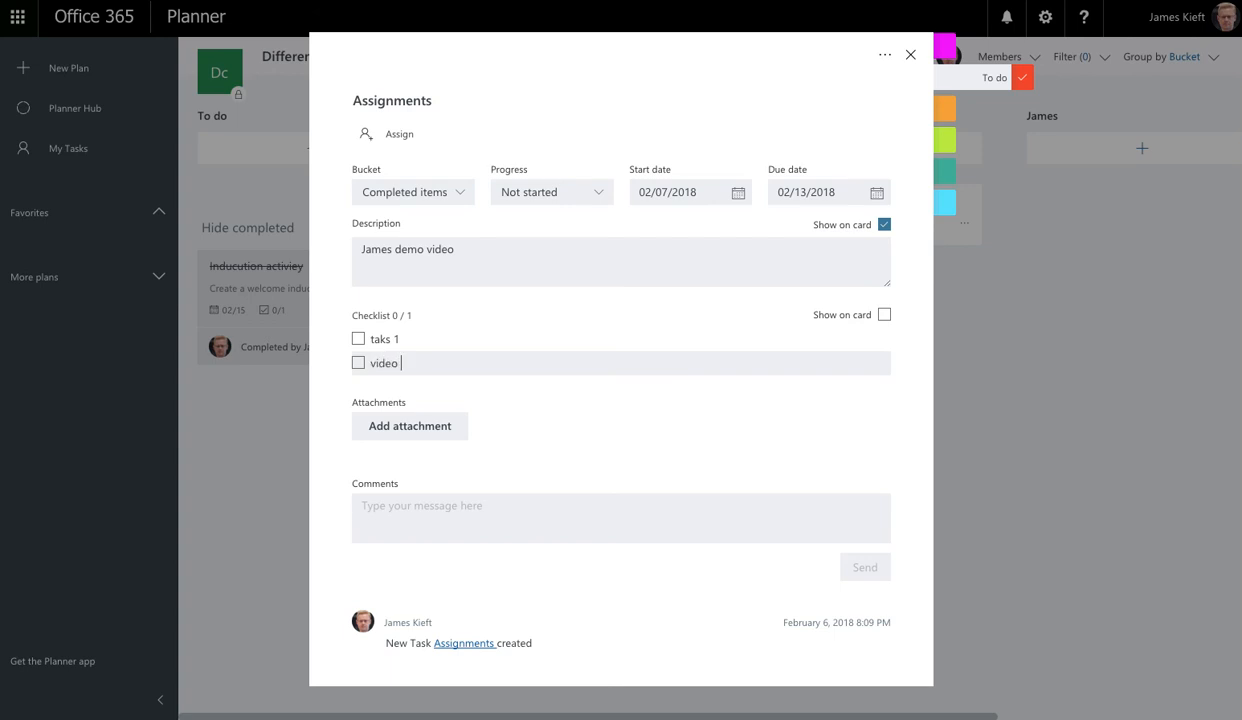
text(ntro)
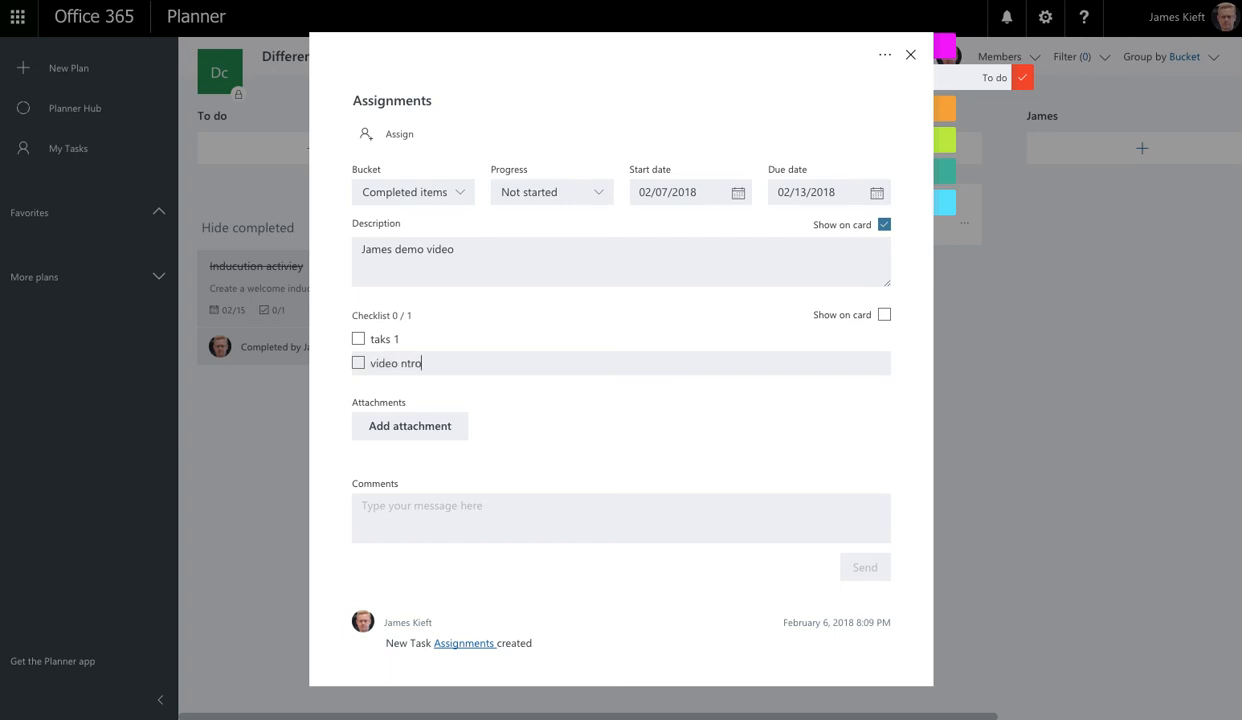
key(BackSpace)
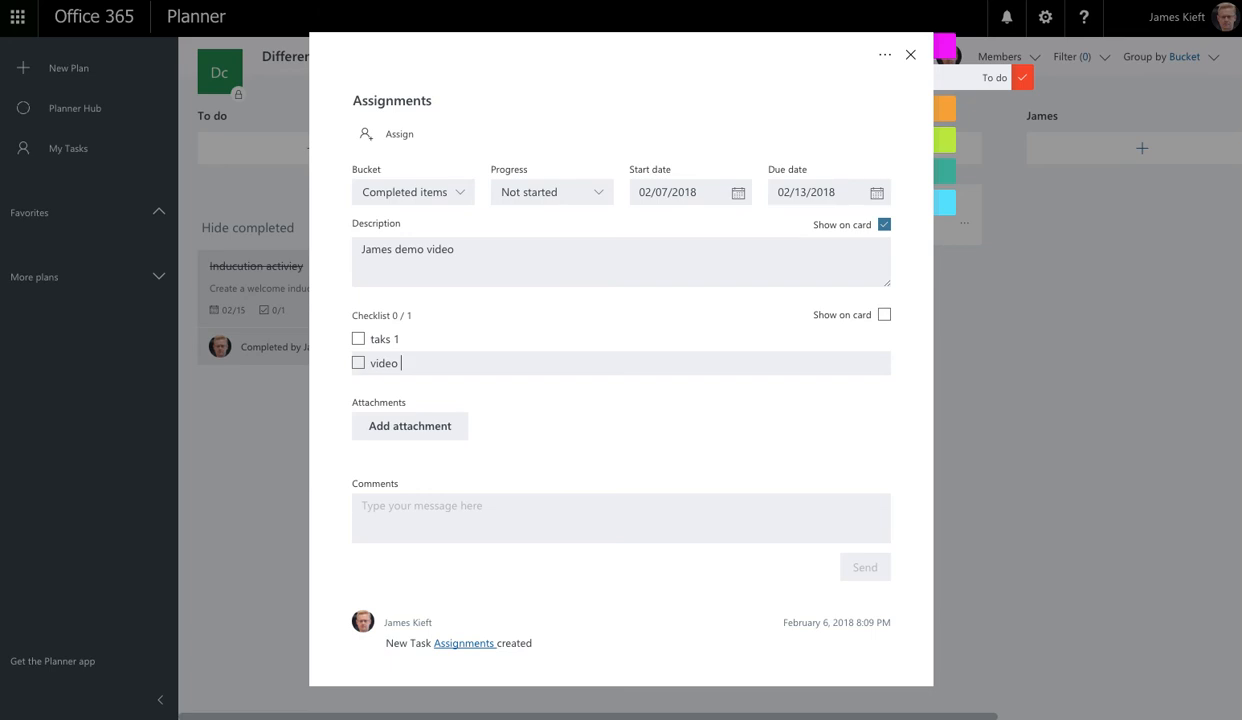
text(intro)
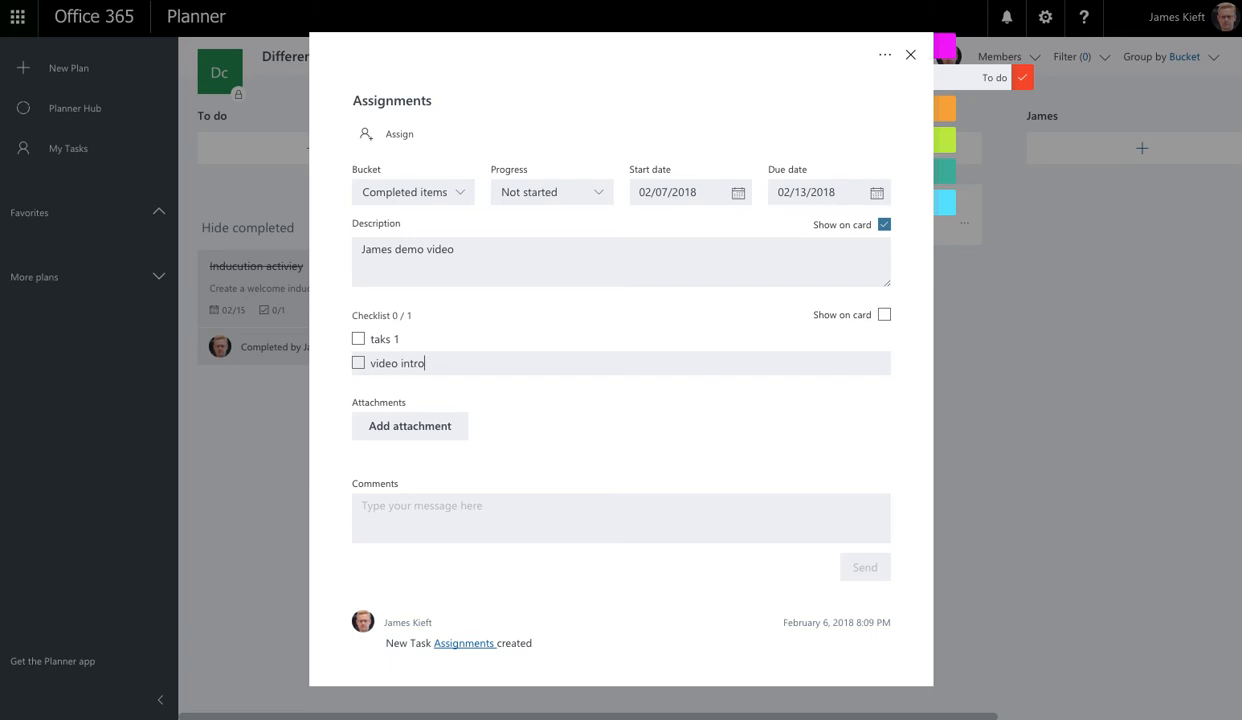
Step: Show the checklist instead of the description on the Assignments card and close its details
click(408, 436)
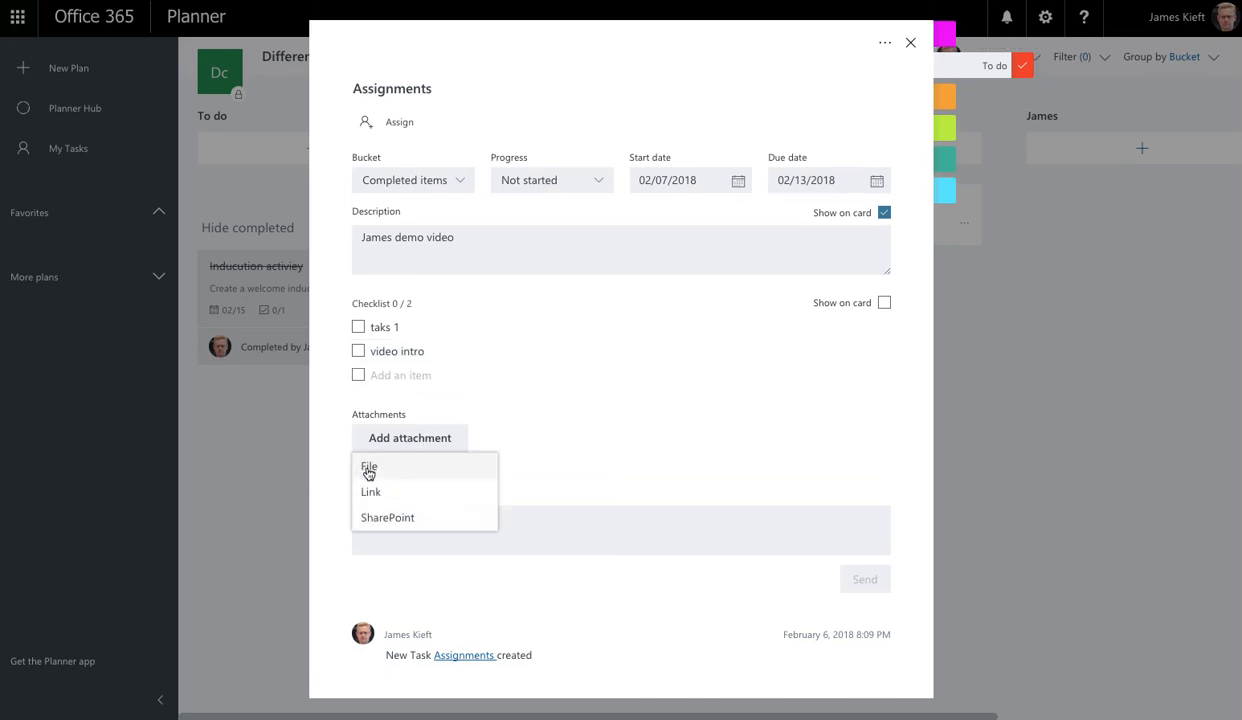
mouse_move(392, 520)
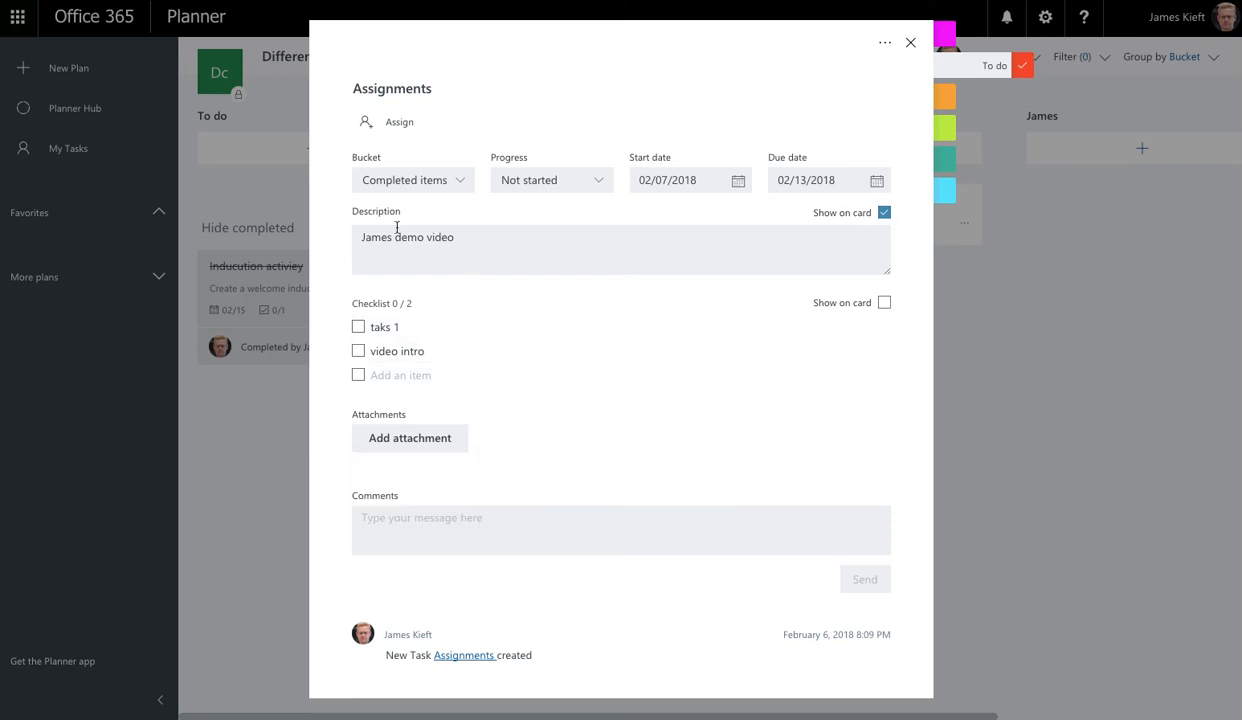
click(884, 304)
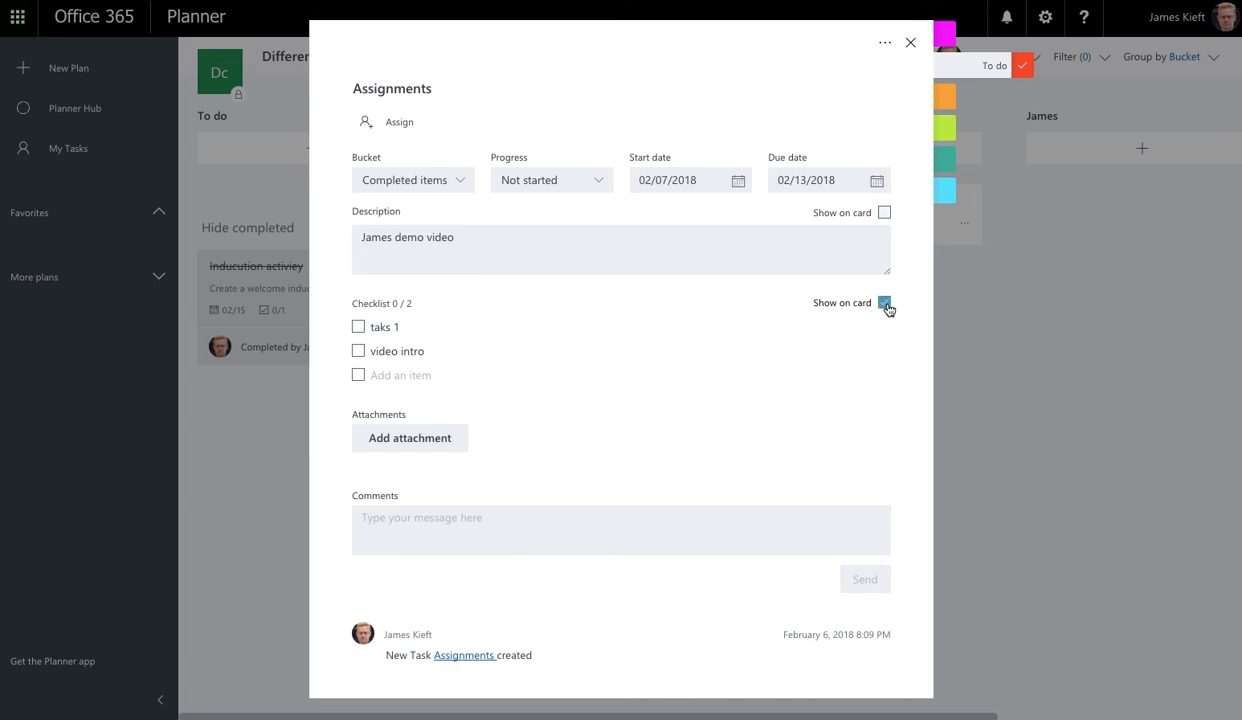
click(884, 302)
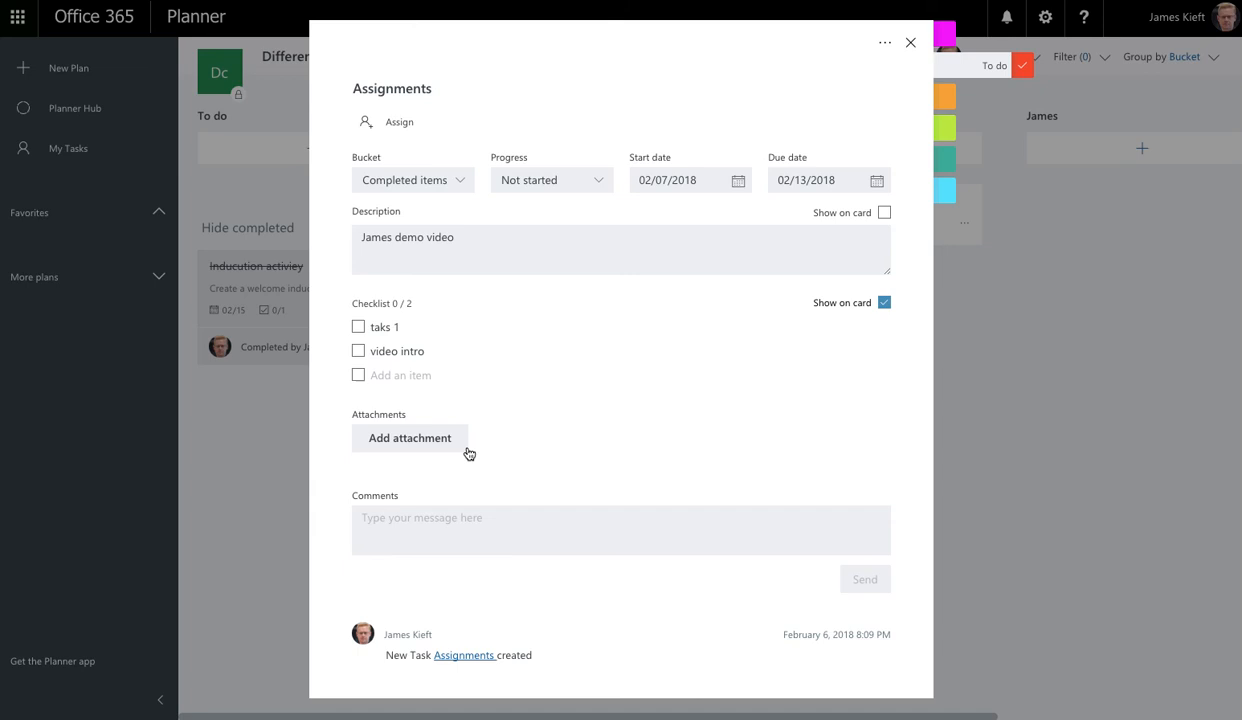
mouse_move(912, 96)
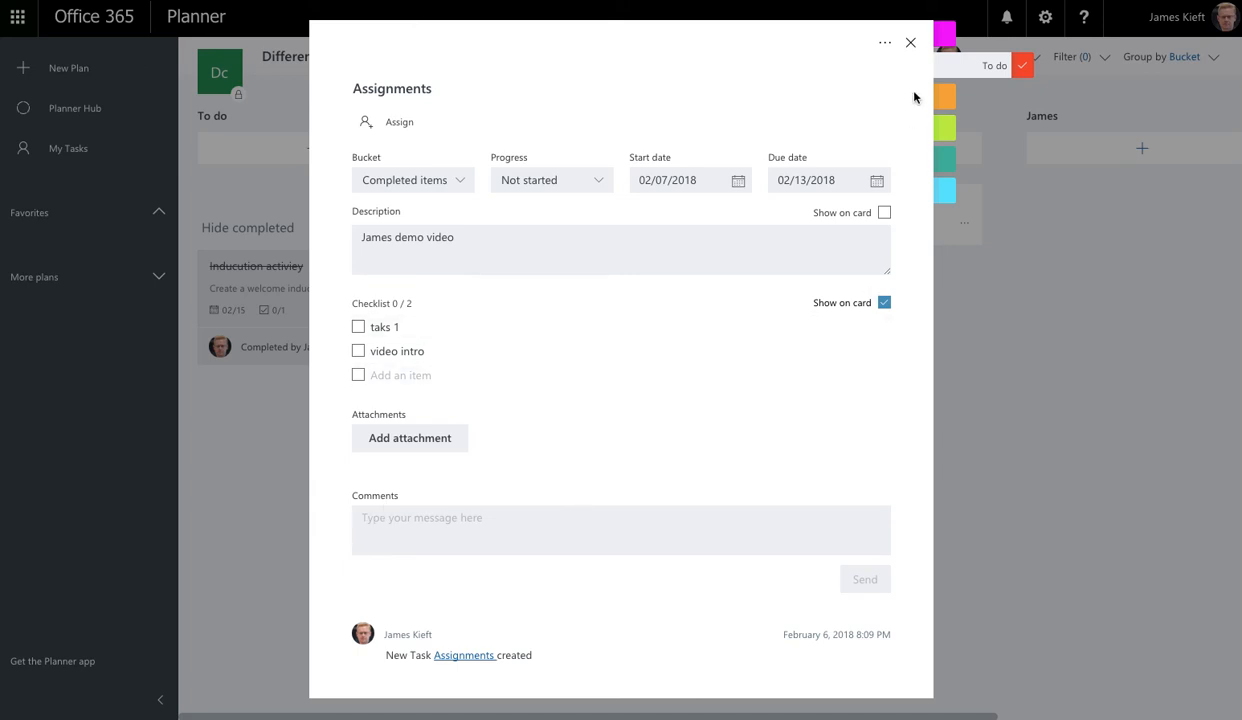
click(908, 42)
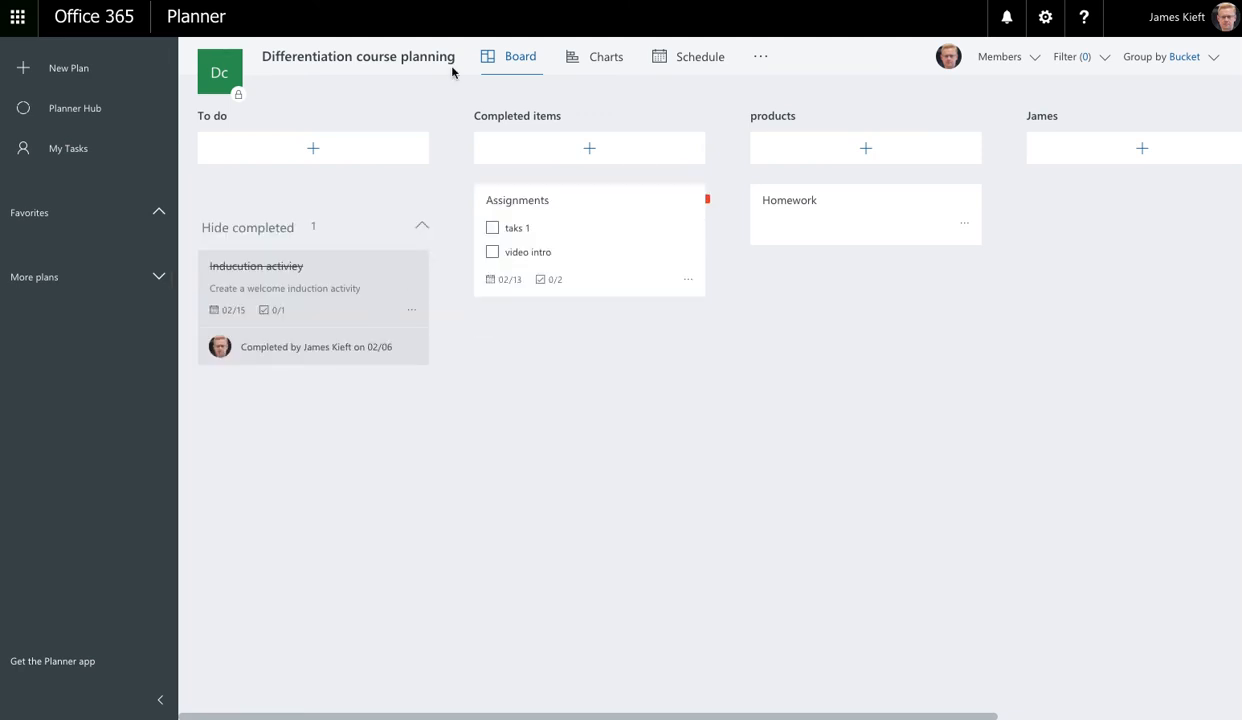
Step: View the plan's additional options menu and then its progress charts
click(760, 56)
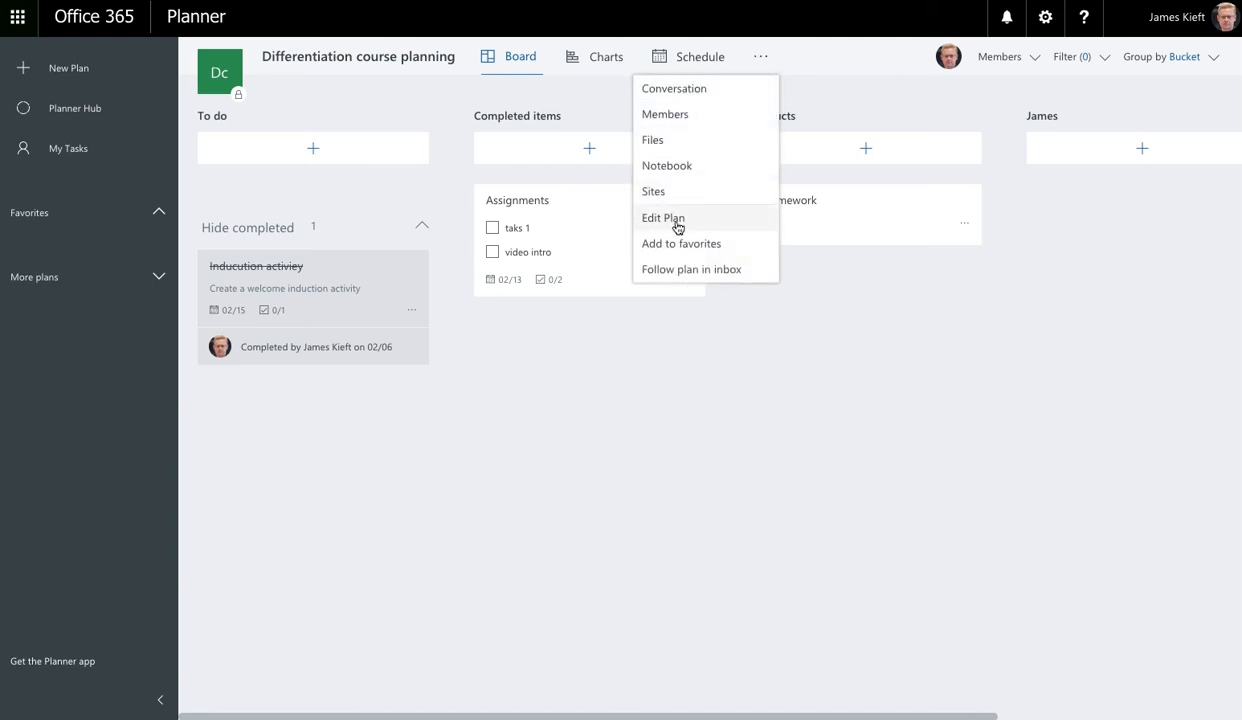
mouse_move(814, 318)
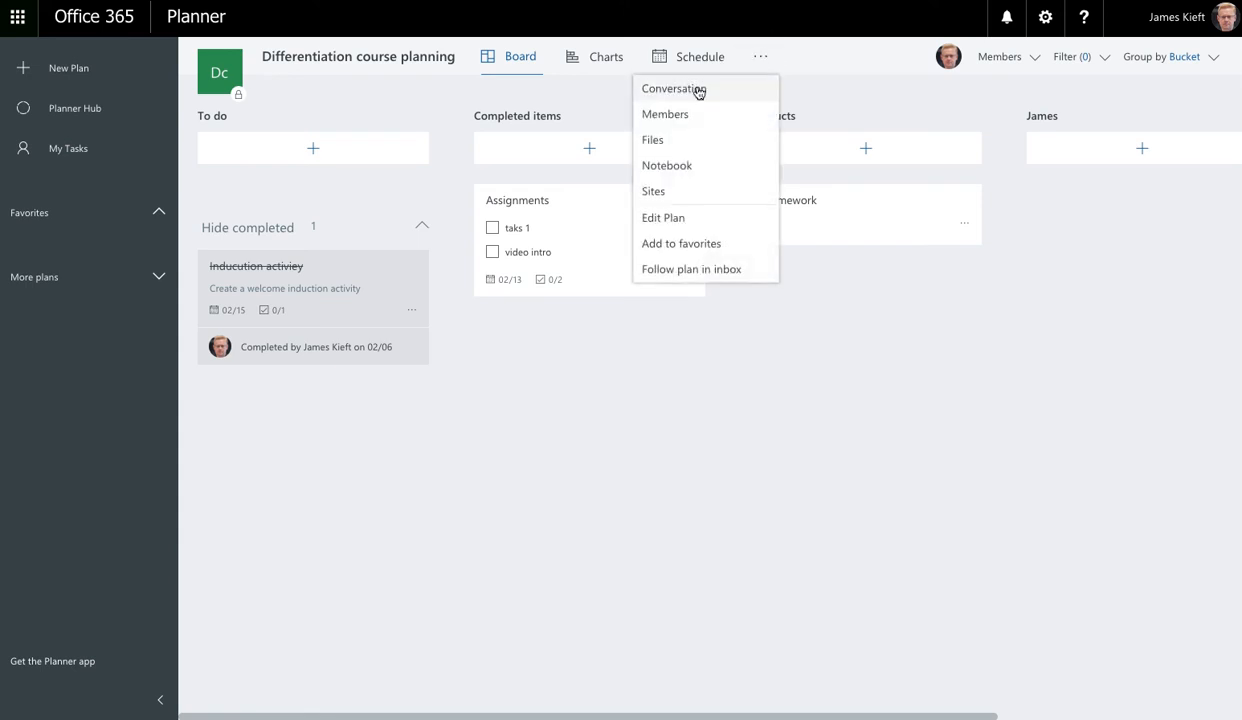
mouse_move(660, 128)
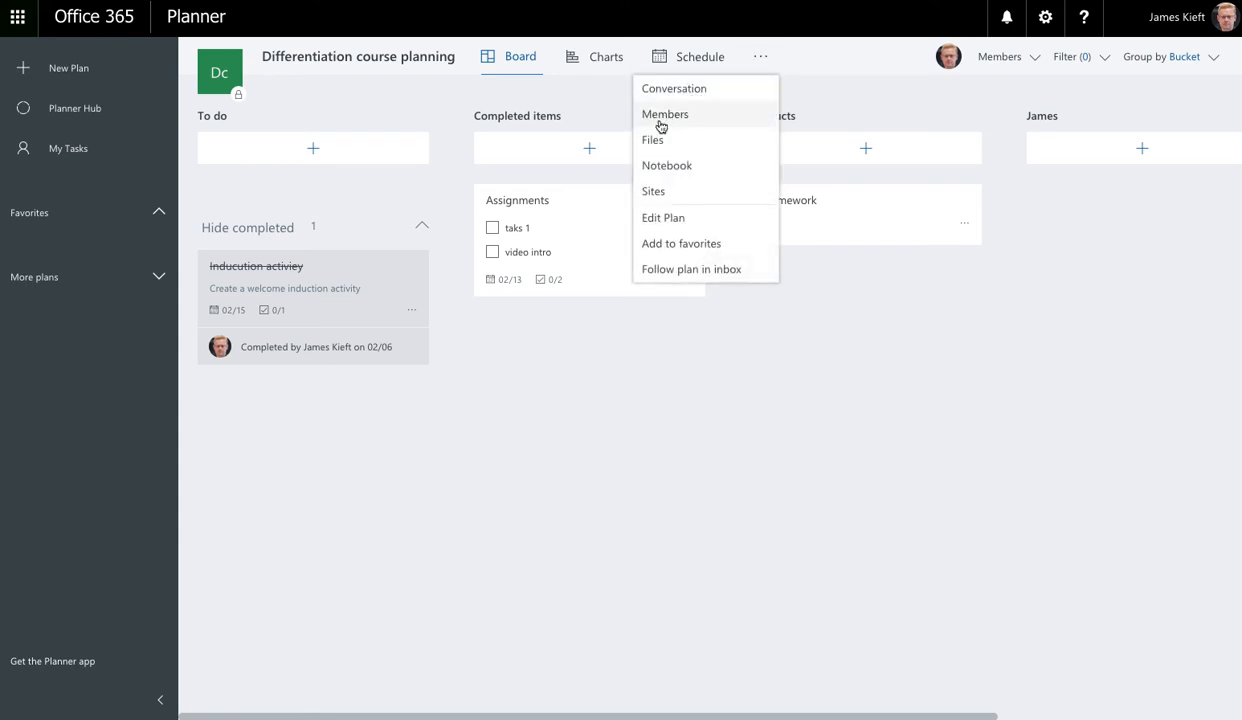
mouse_move(580, 112)
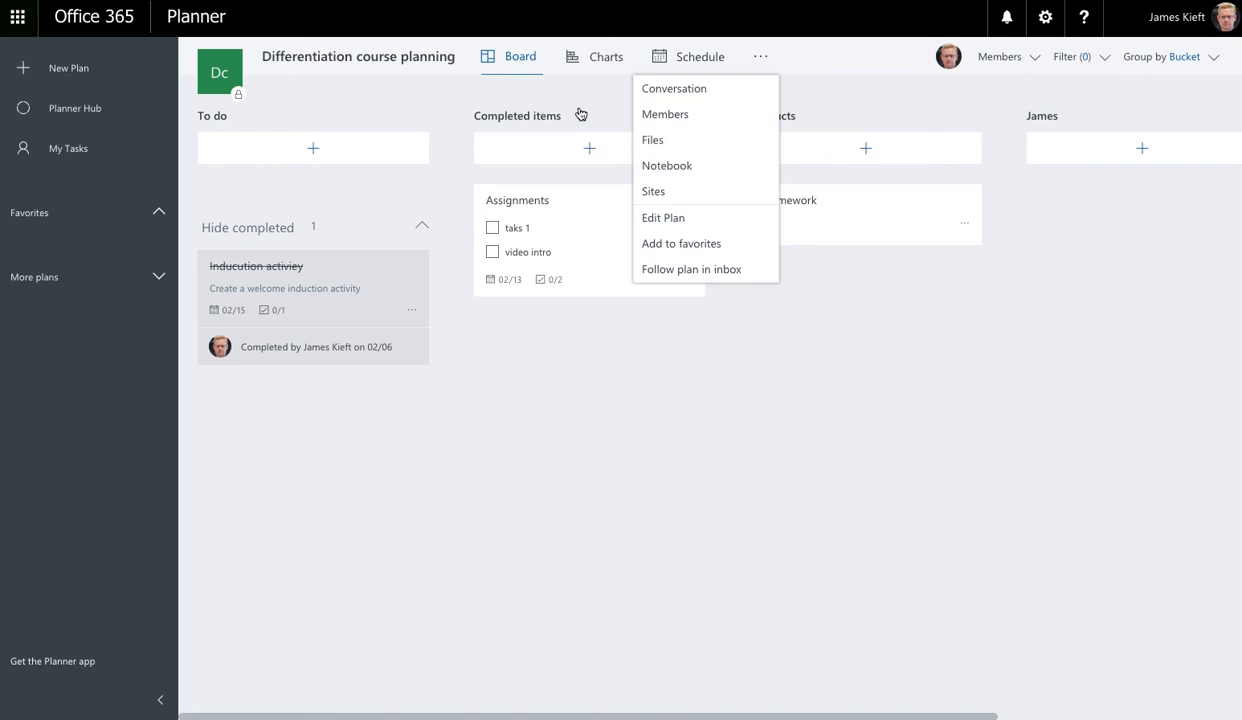
click(606, 56)
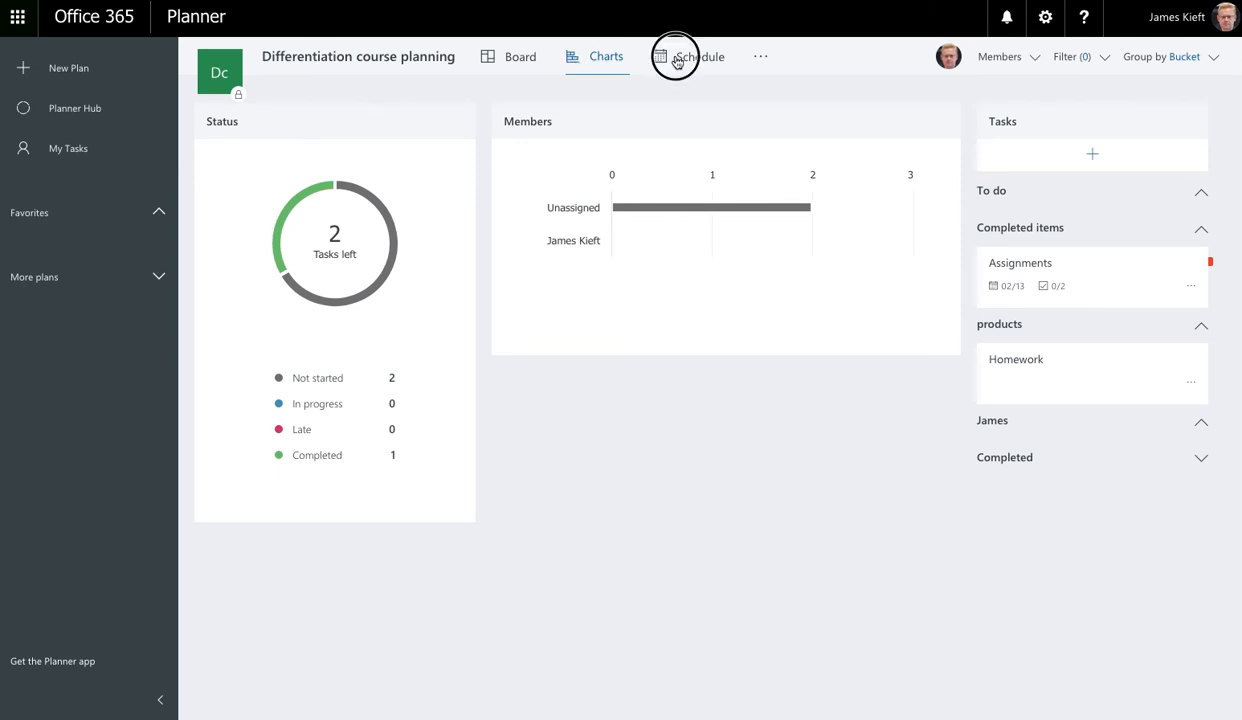
click(692, 56)
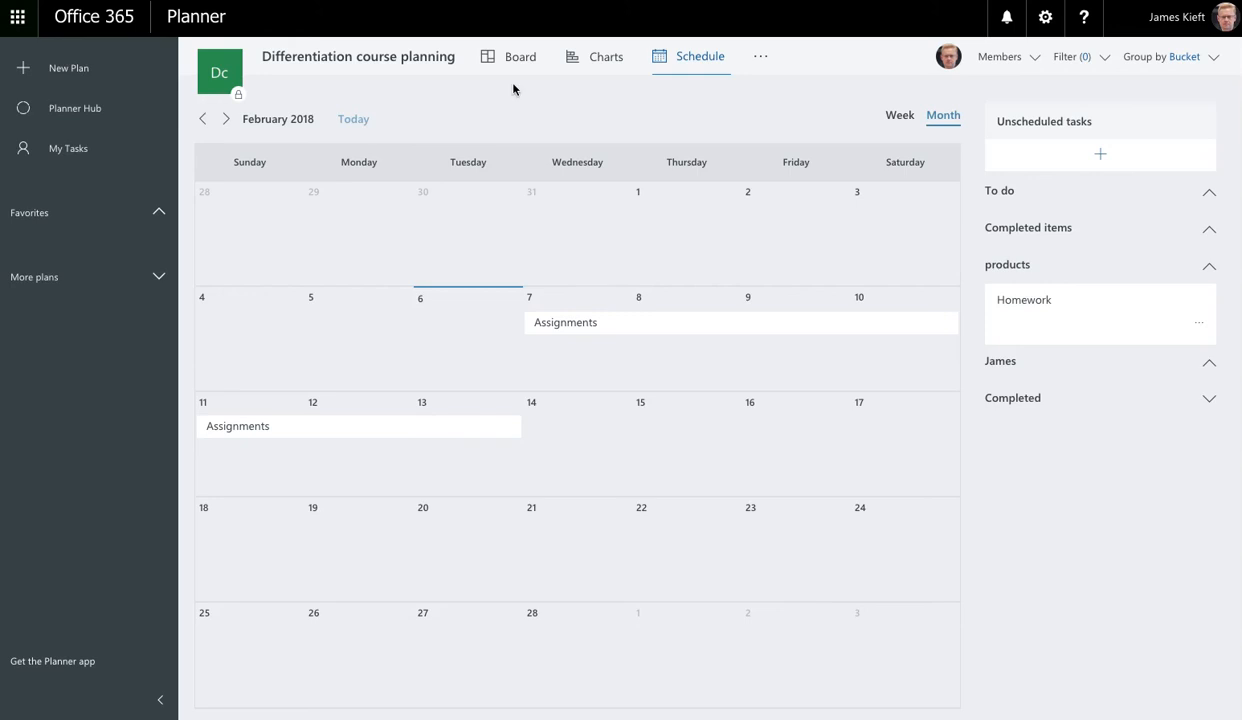
click(520, 56)
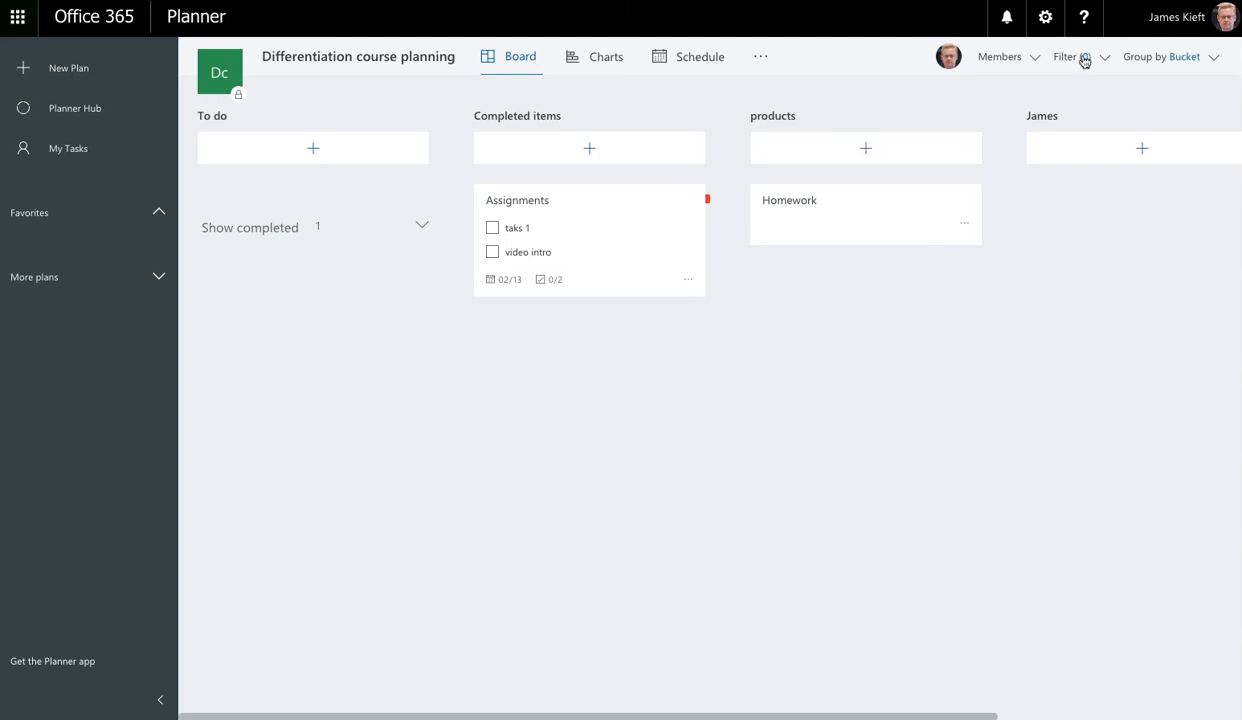
click(1064, 56)
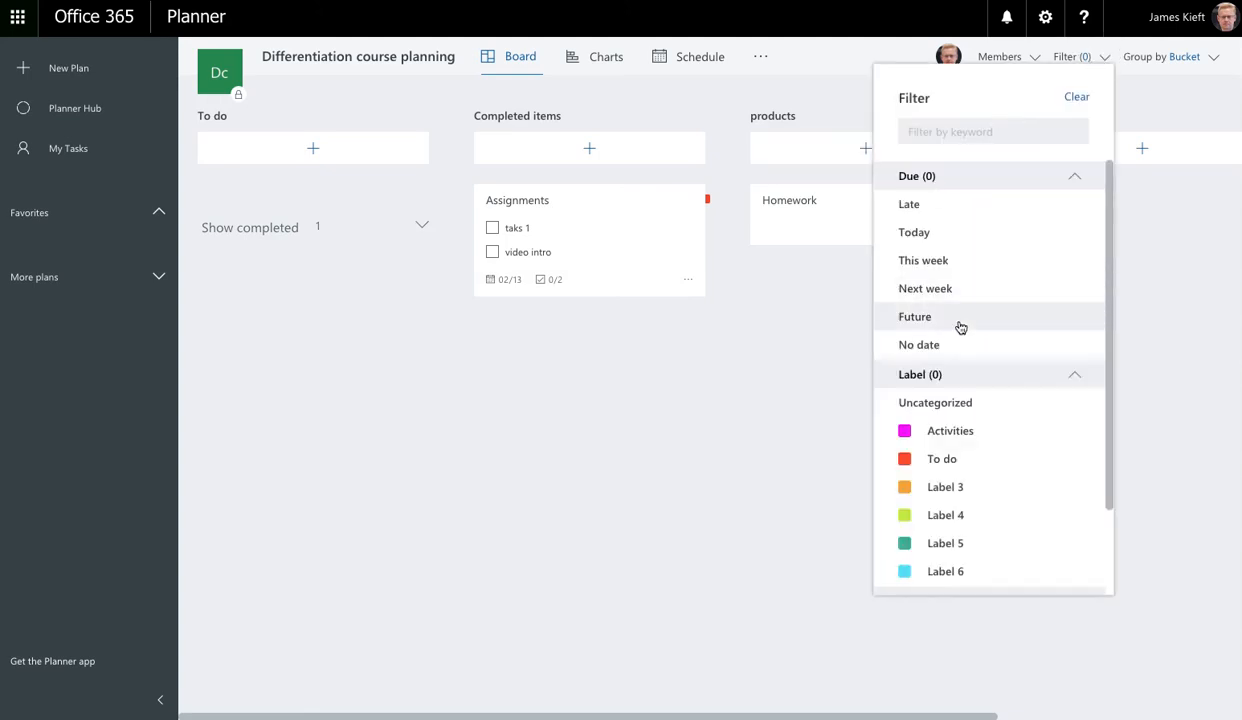
mouse_move(952, 464)
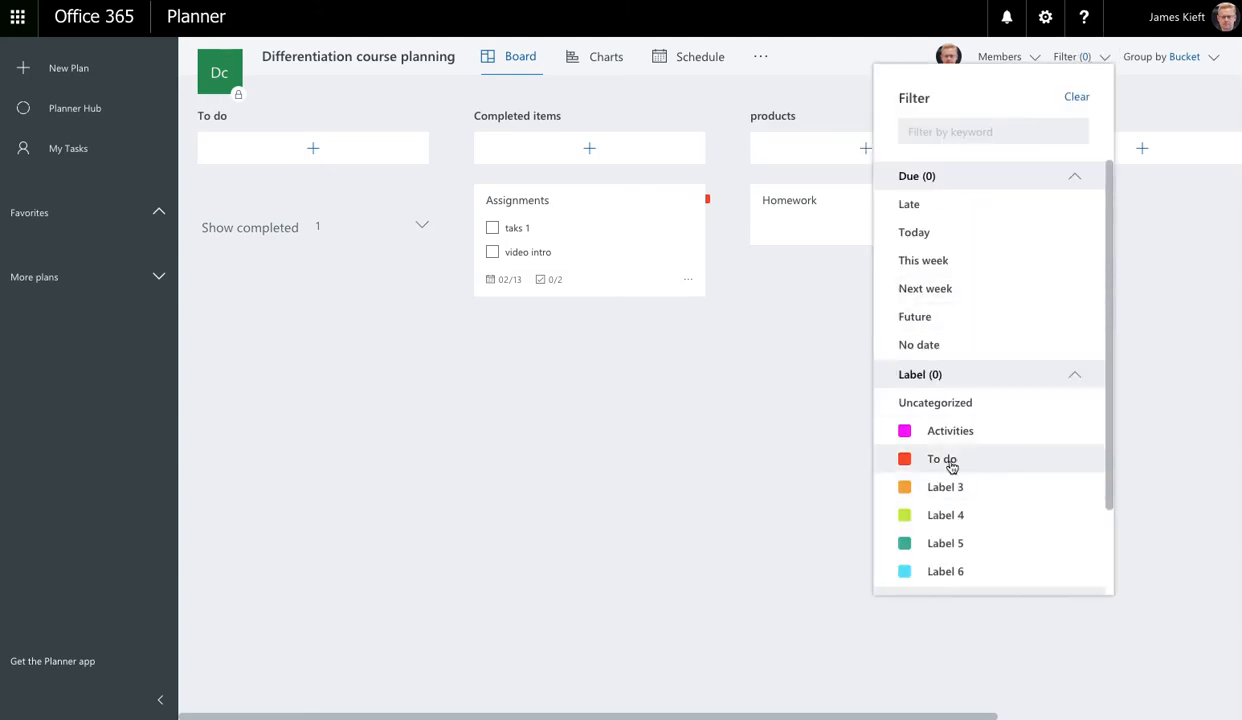
mouse_move(1000, 428)
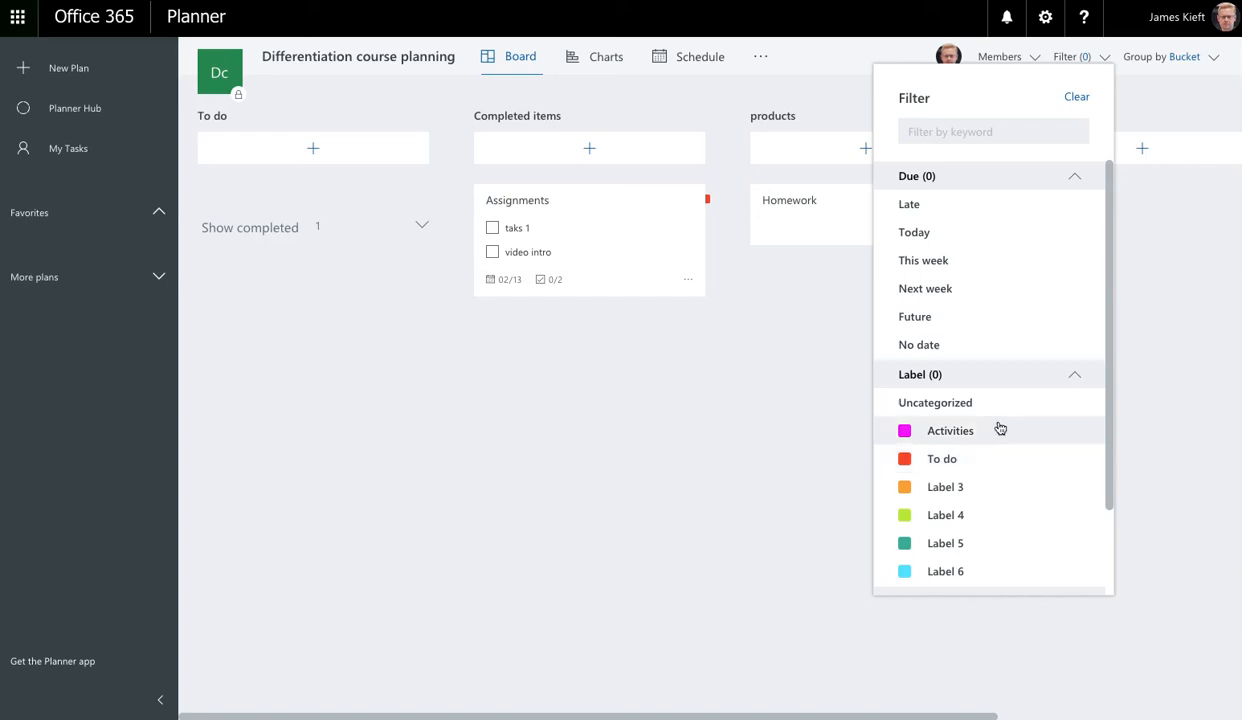
mouse_move(914, 232)
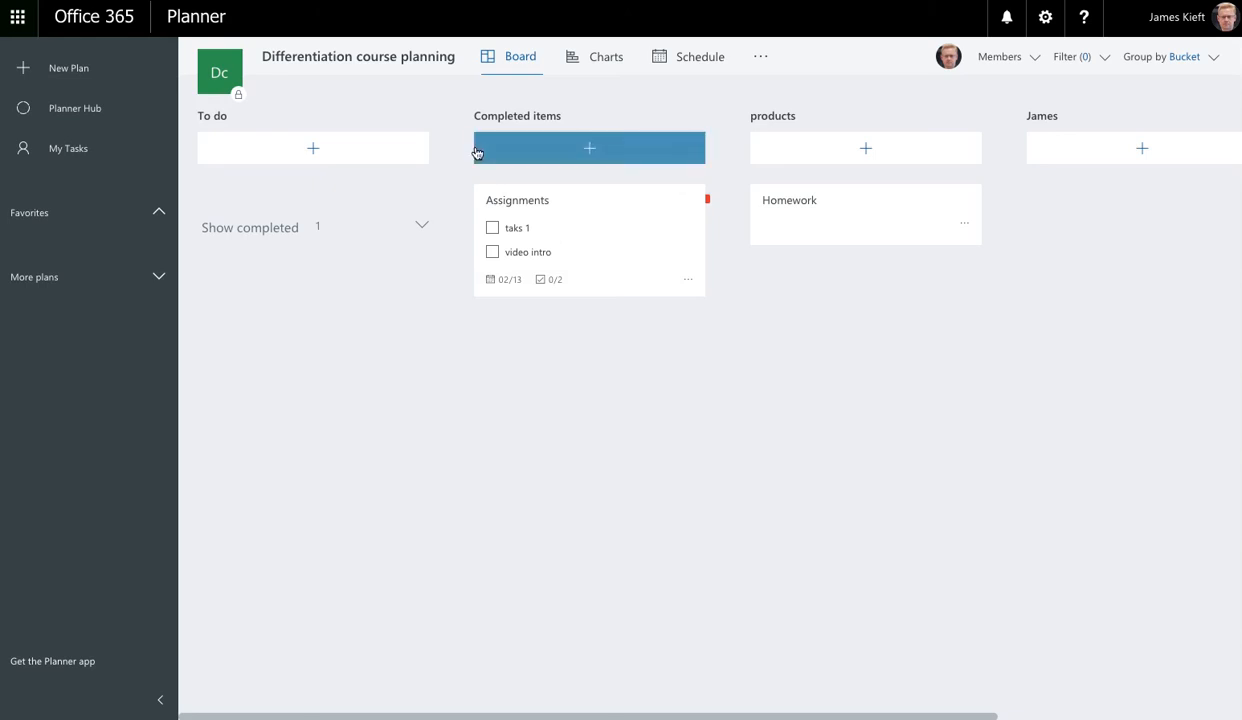
mouse_move(588, 148)
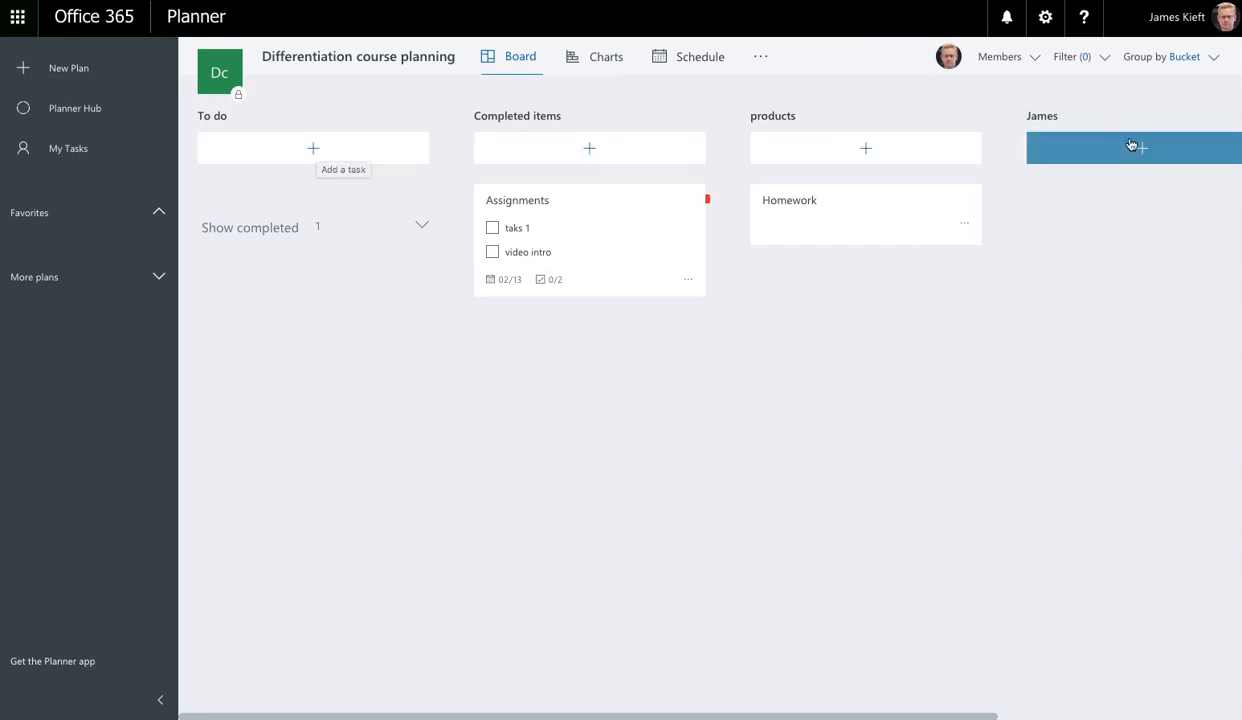
mouse_move(520, 206)
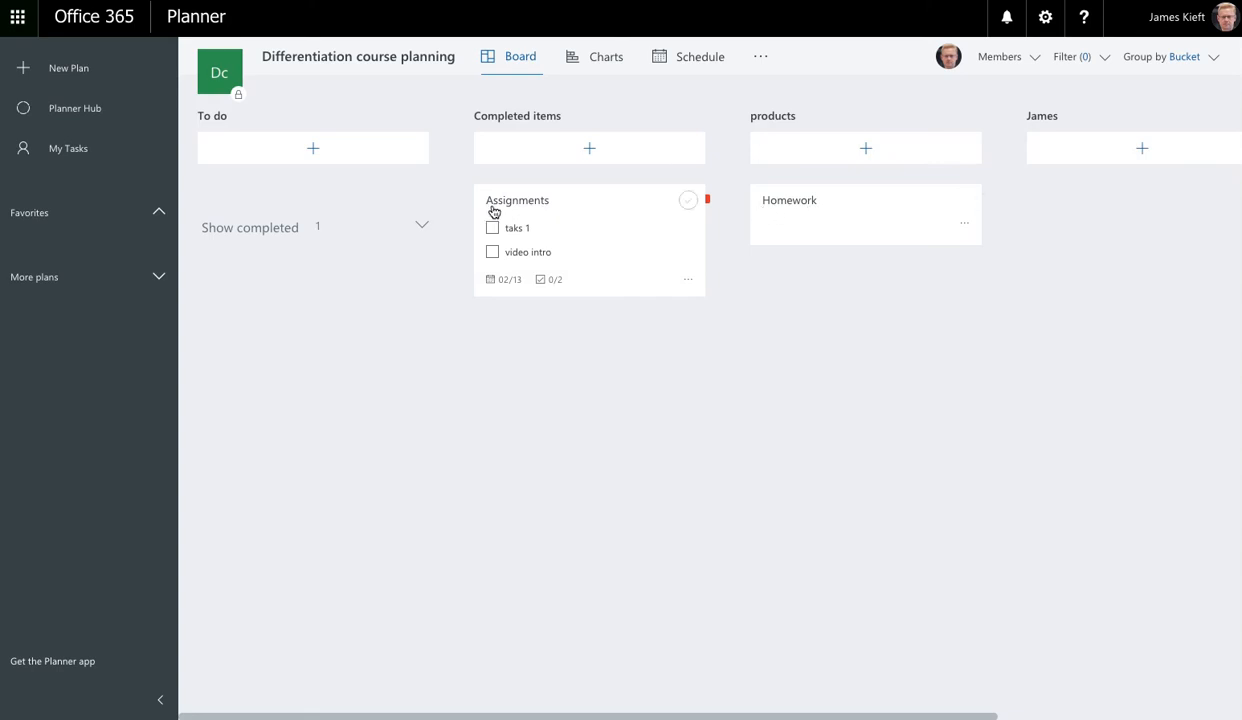
mouse_move(440, 210)
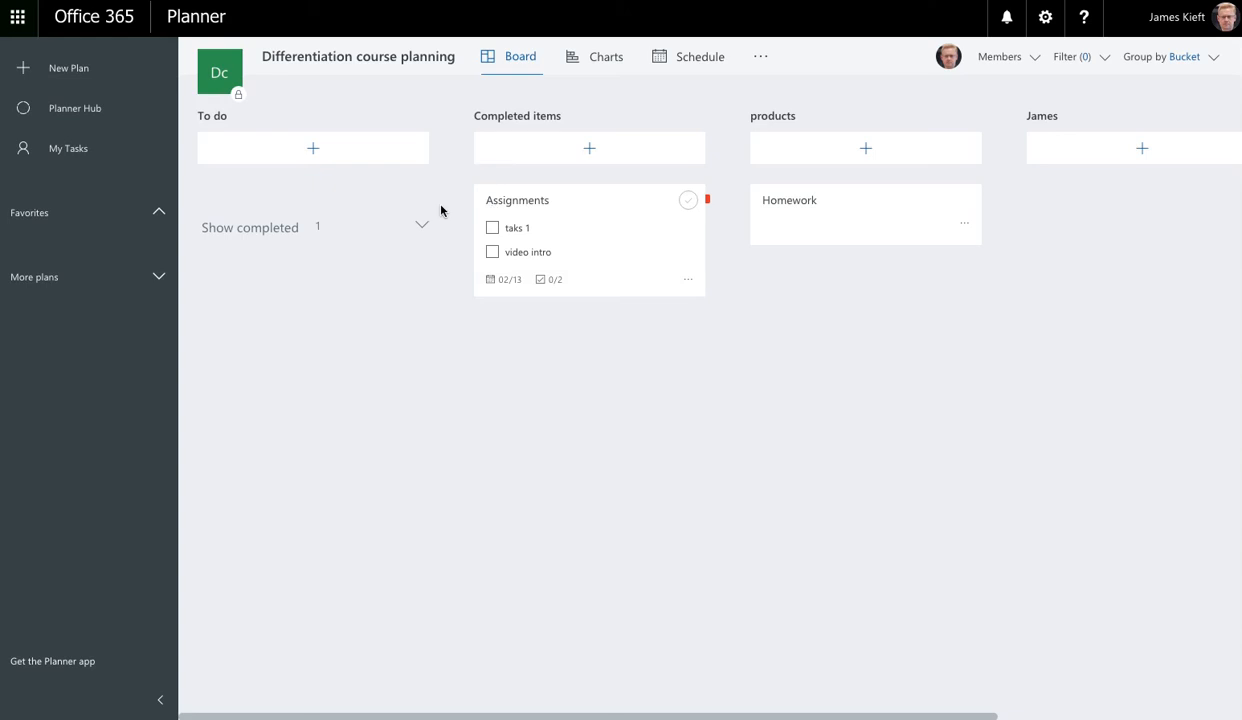
mouse_move(884, 224)
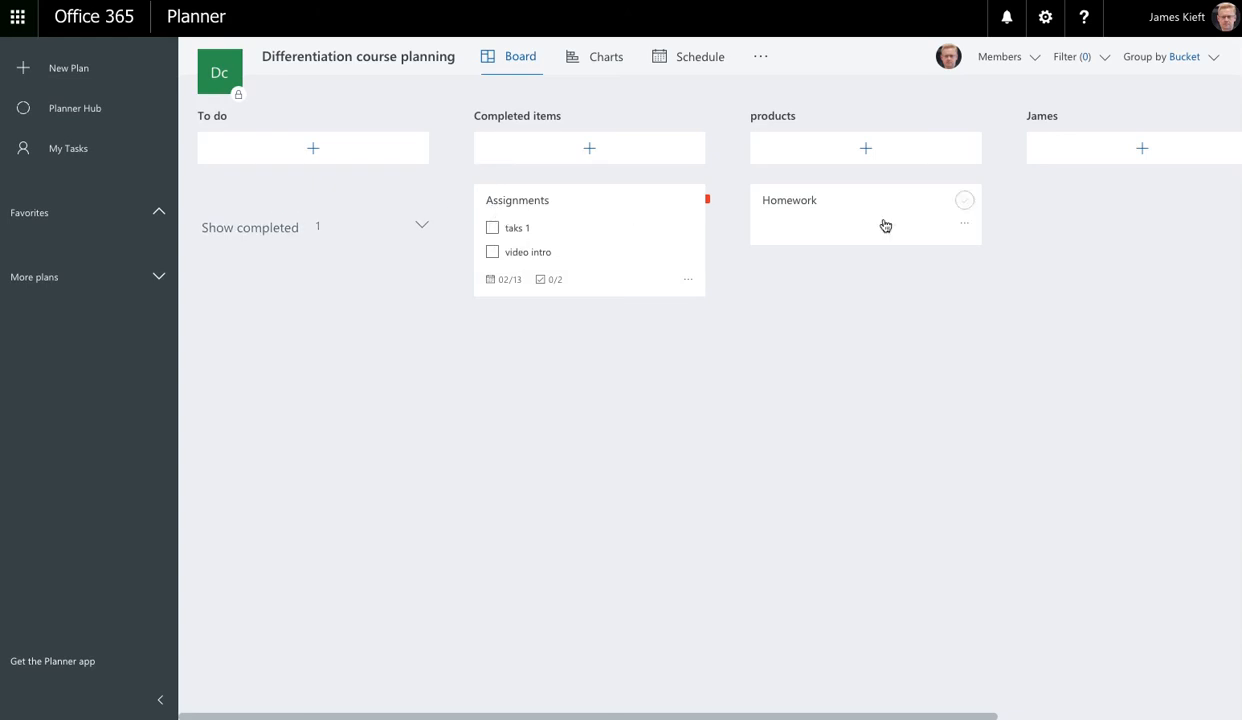
Step: Show the completed Induction activity task in the To do bucket
click(250, 228)
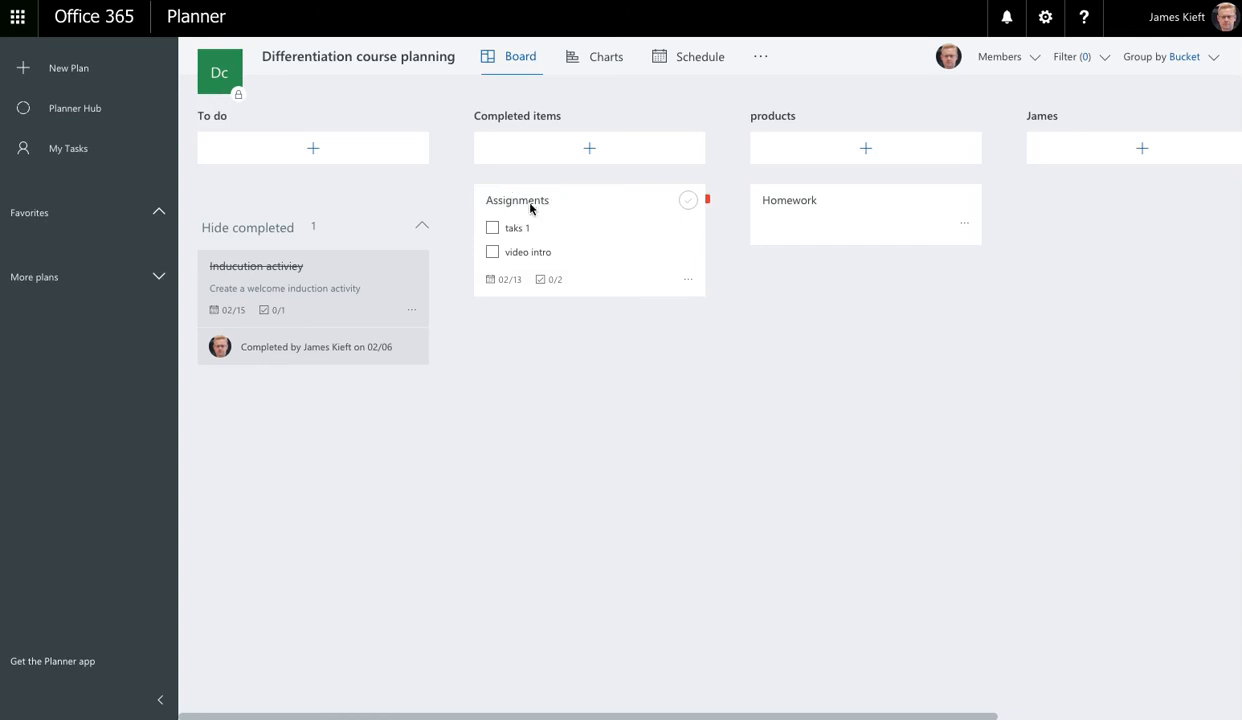
click(516, 200)
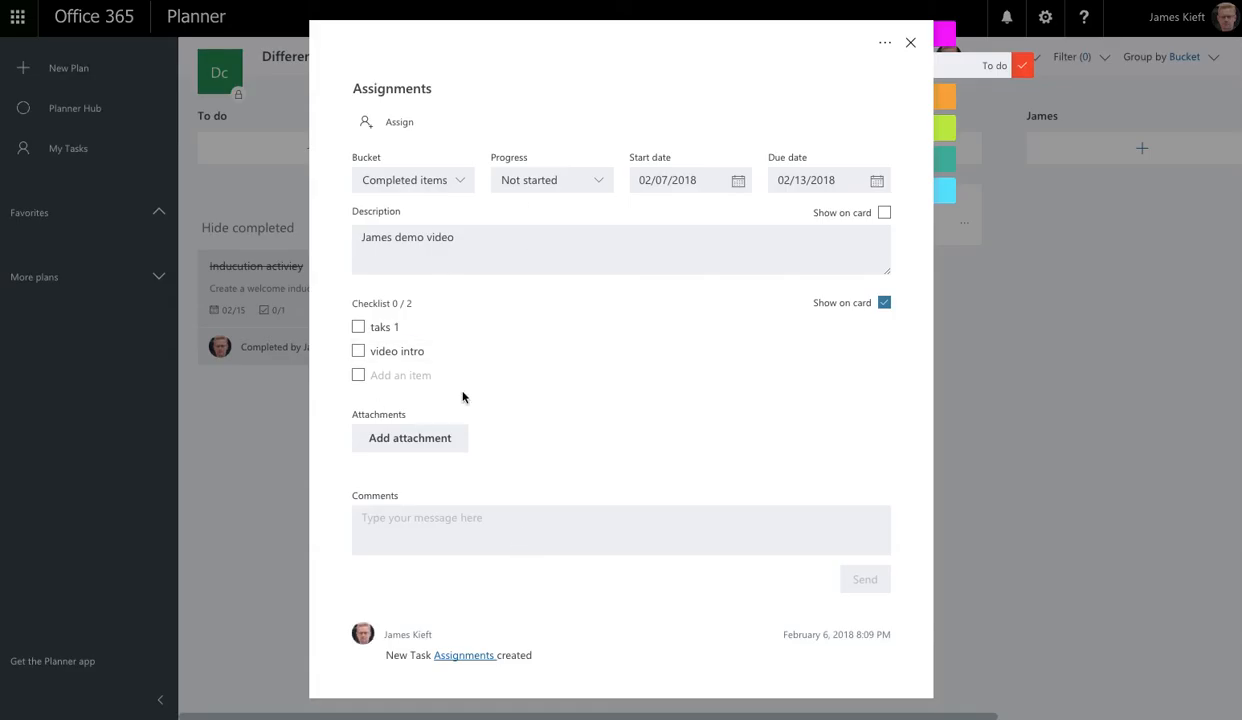
mouse_move(448, 400)
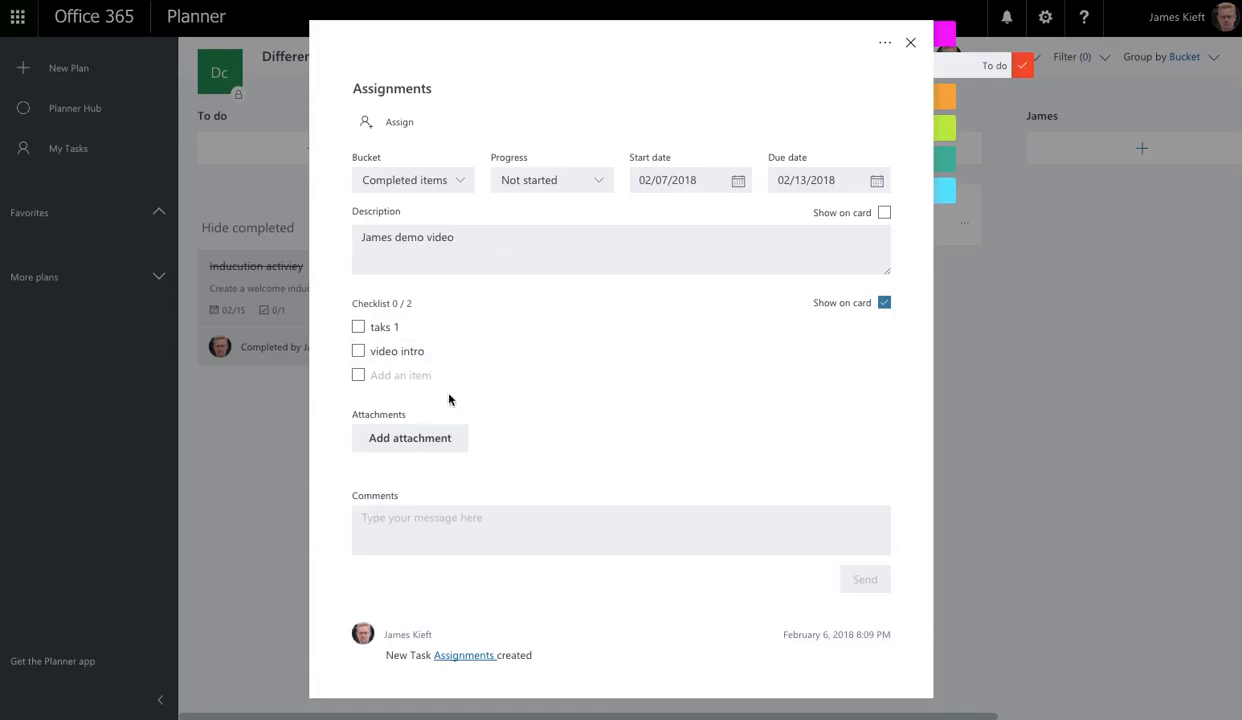
mouse_move(420, 352)
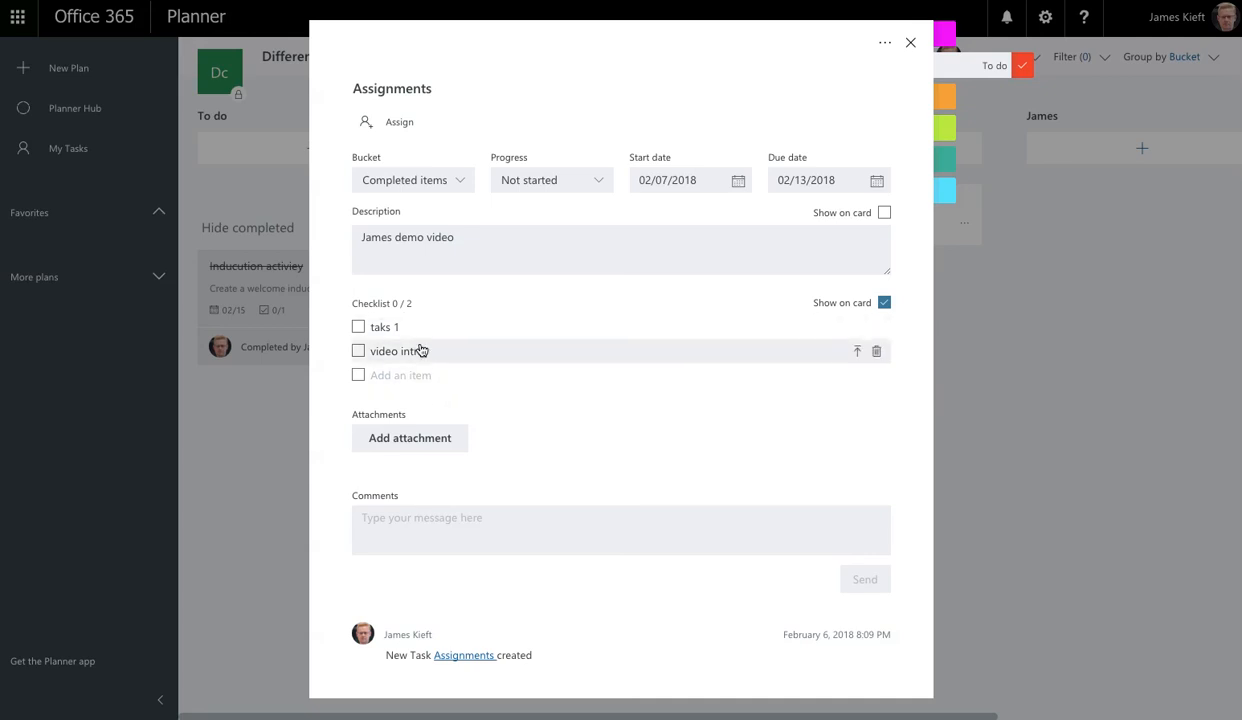
mouse_move(296, 370)
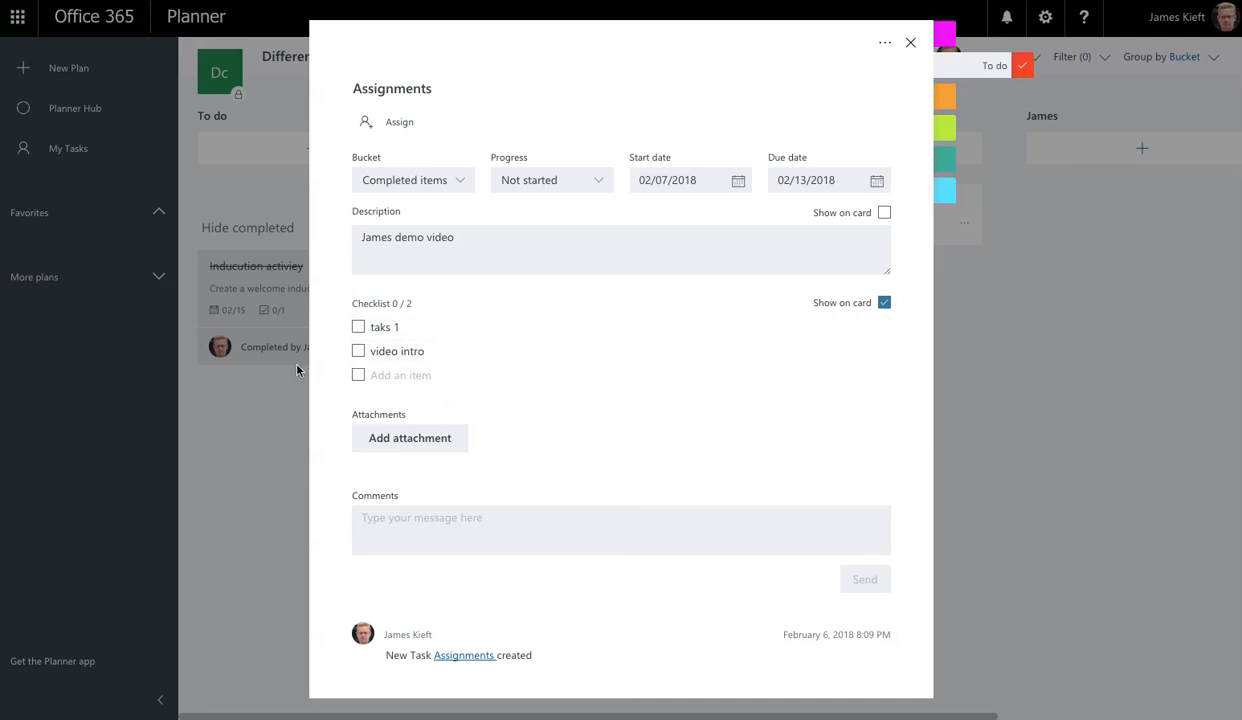
mouse_move(900, 100)
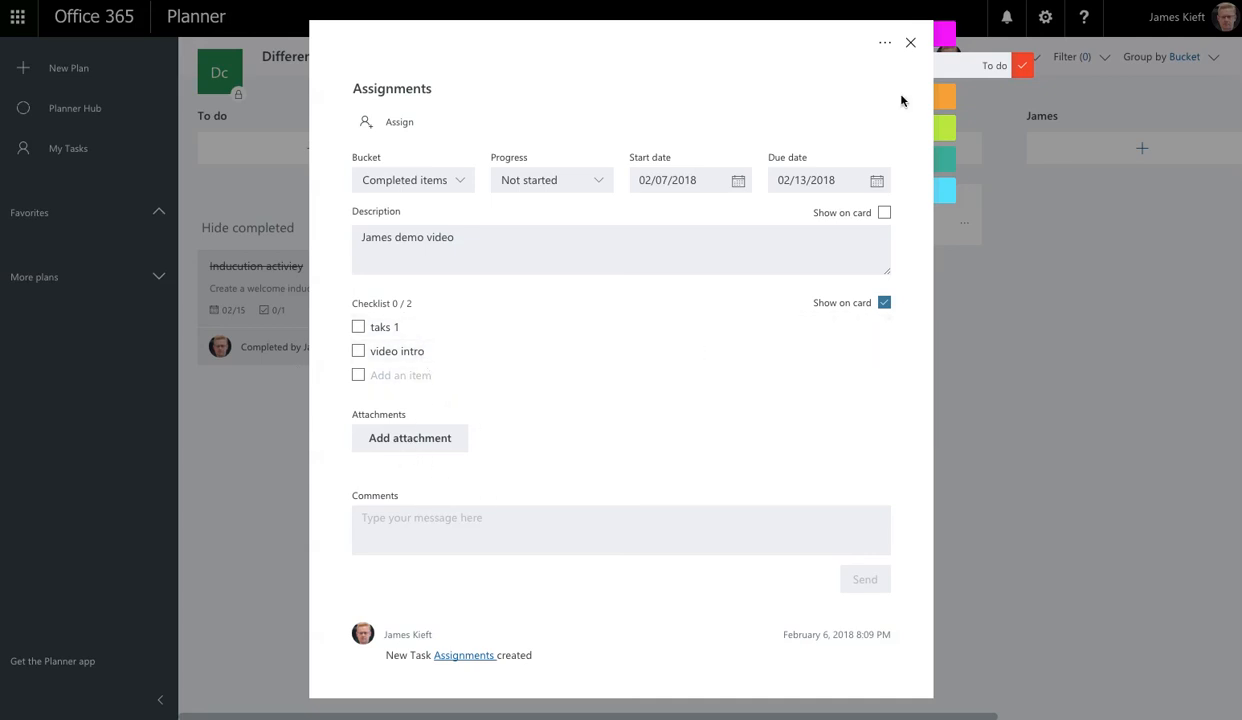
click(910, 42)
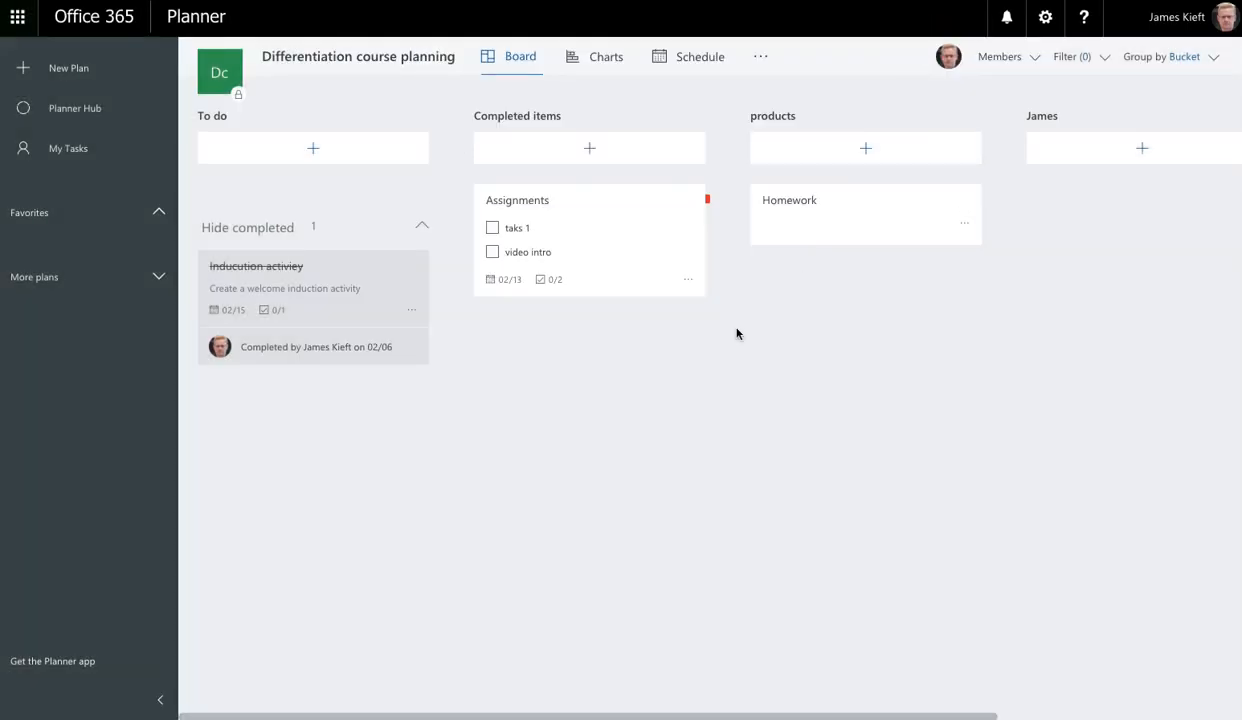
mouse_move(458, 224)
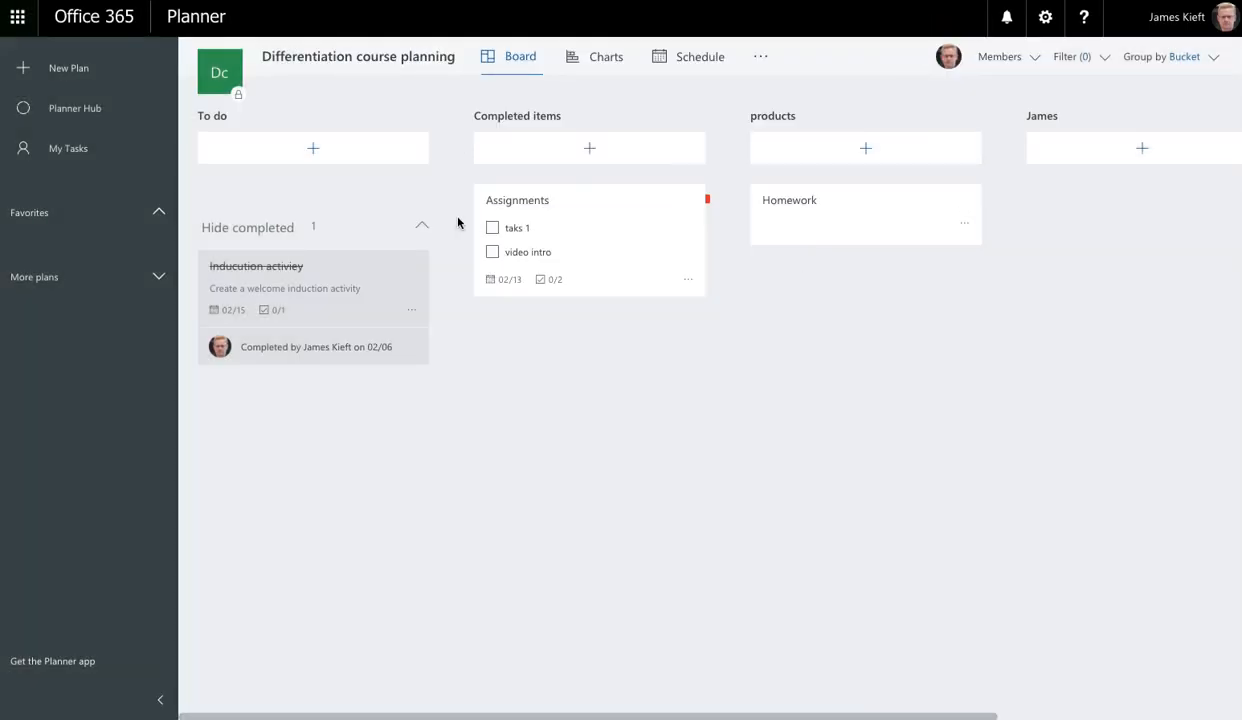
mouse_move(268, 174)
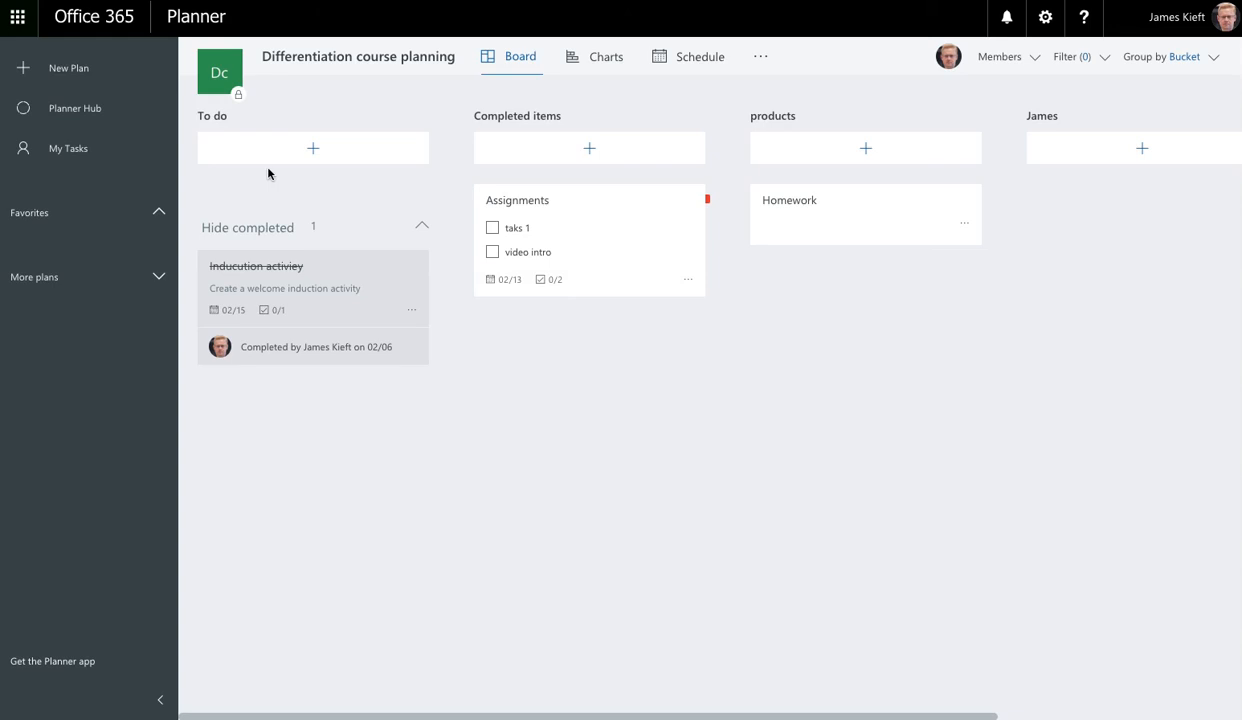
mouse_move(290, 172)
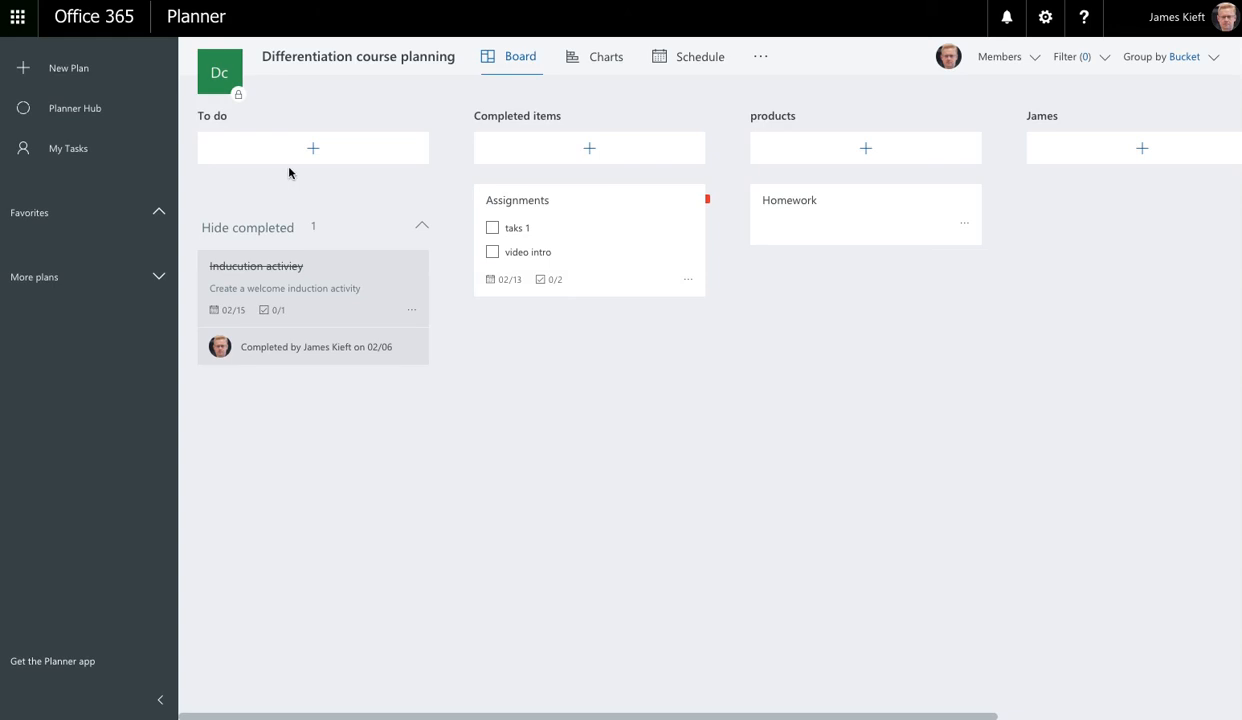
mouse_move(330, 166)
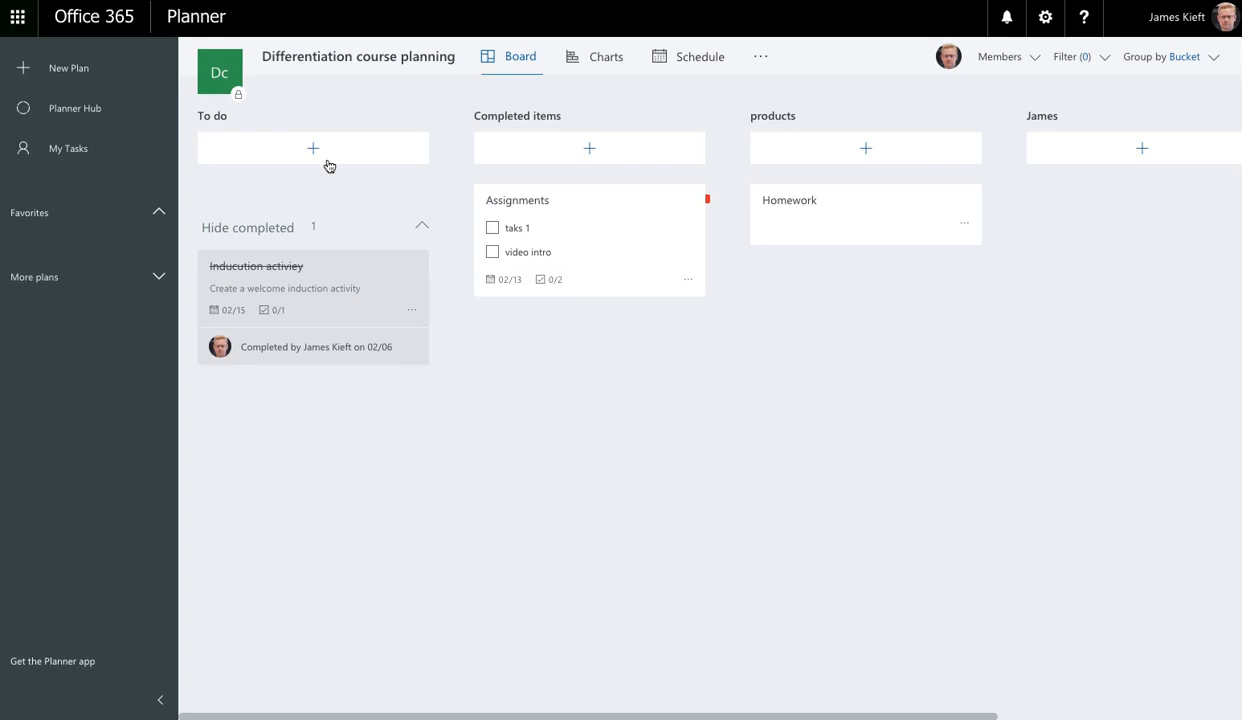
mouse_move(1140, 148)
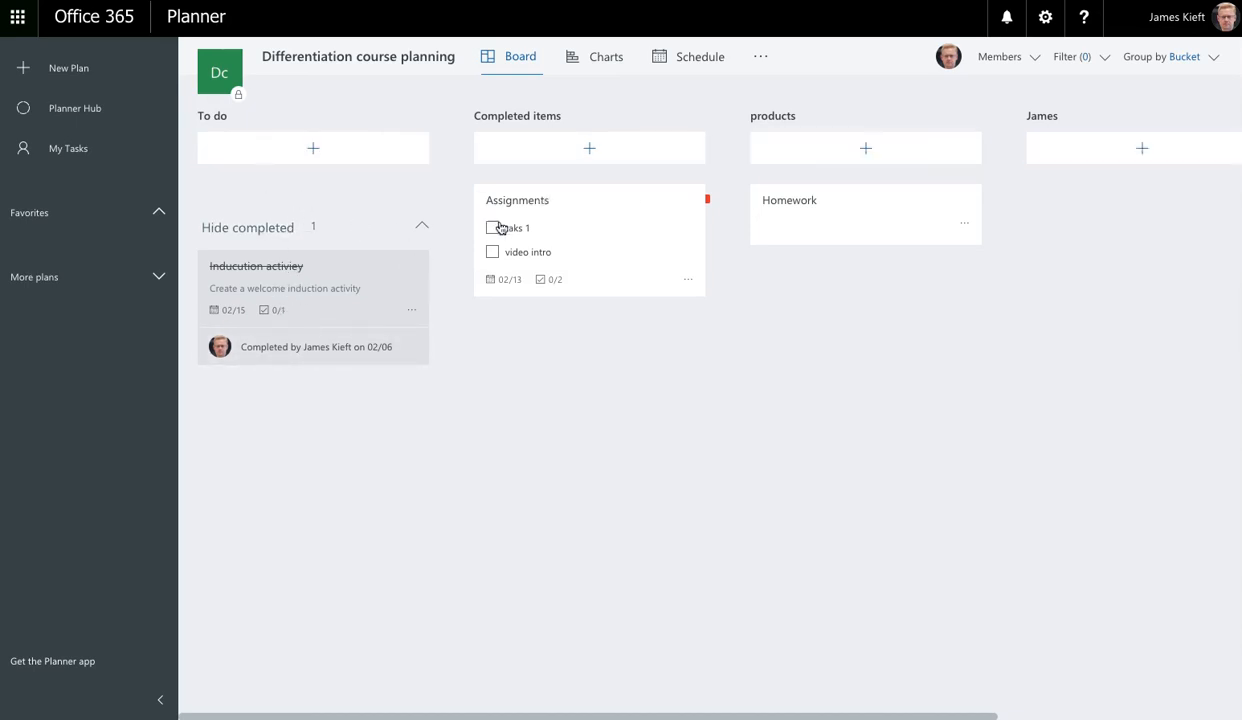
mouse_move(852, 246)
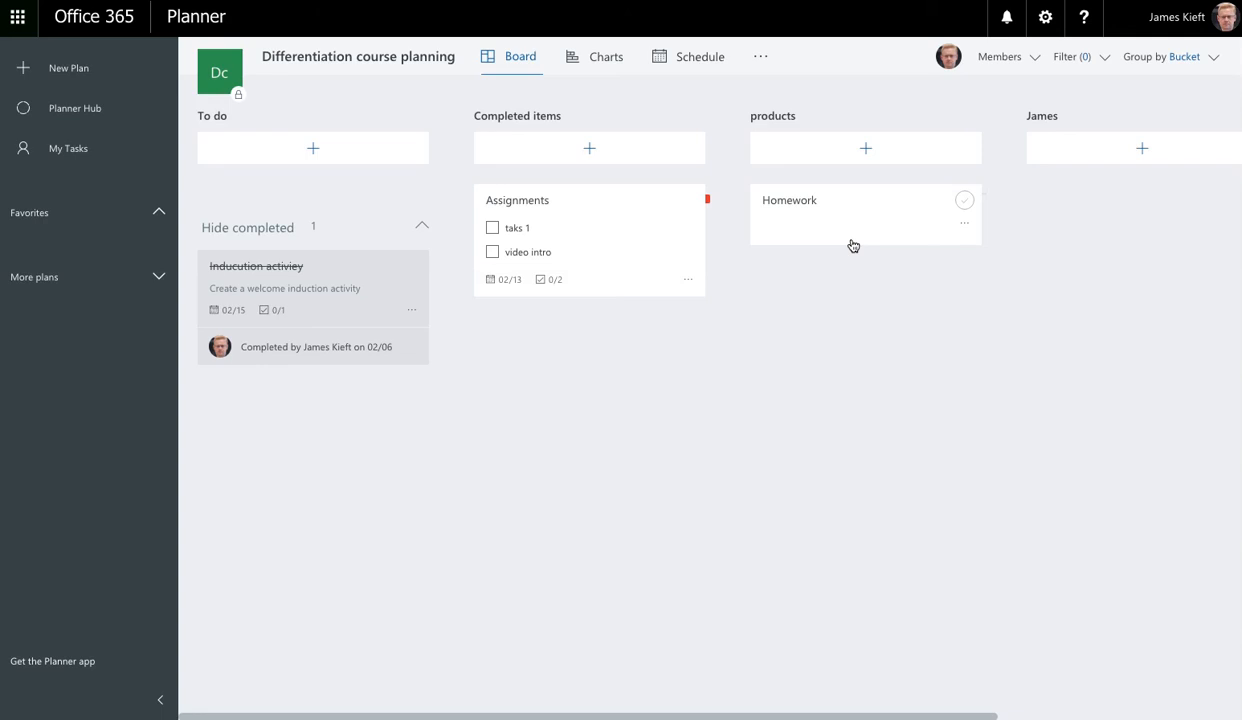
mouse_move(824, 248)
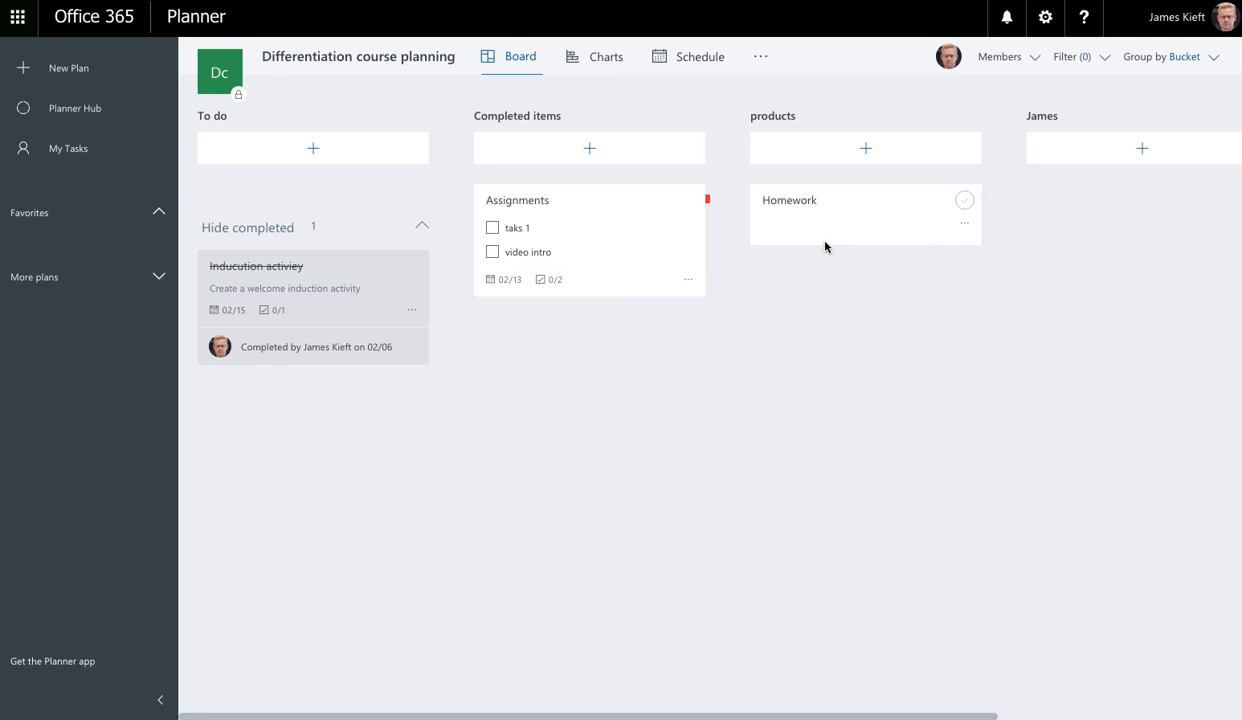